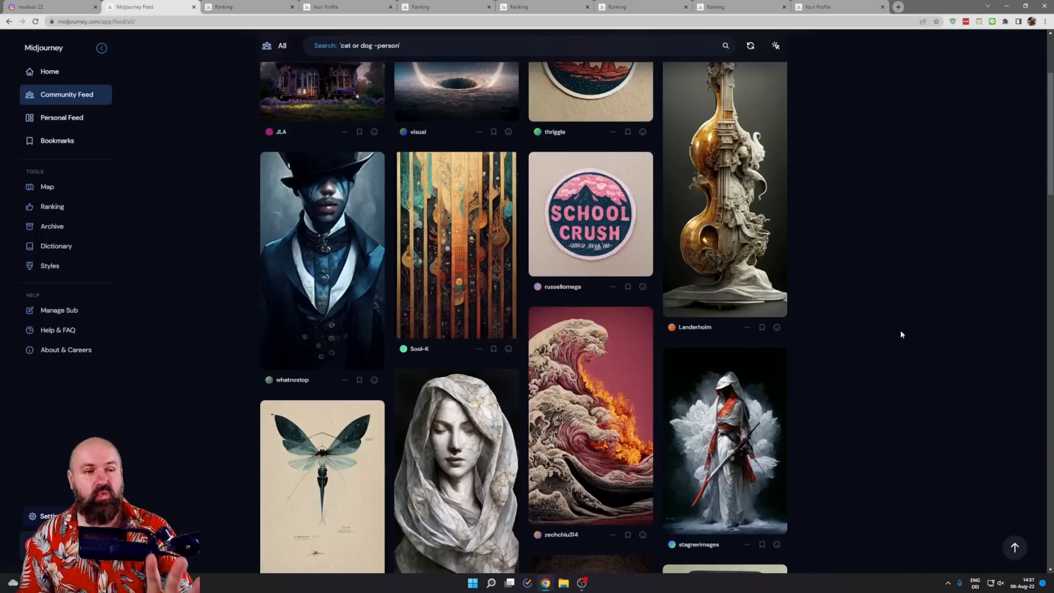
pyautogui.moveTo(883, 303)
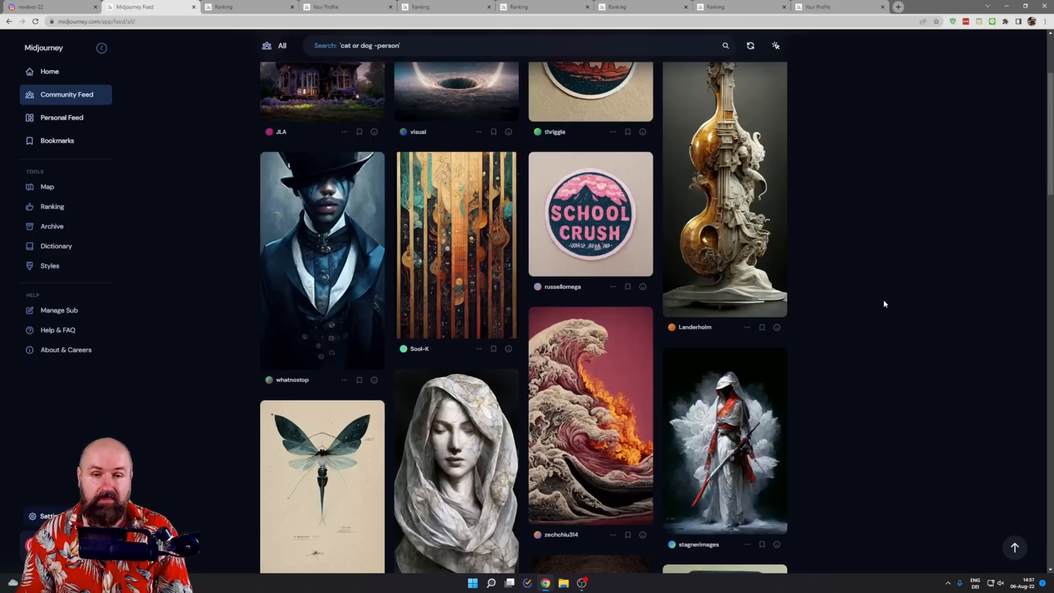
# - Enlarge the top-hat portrait and step through community images to the octopus sticker
pyautogui.click(322, 260)
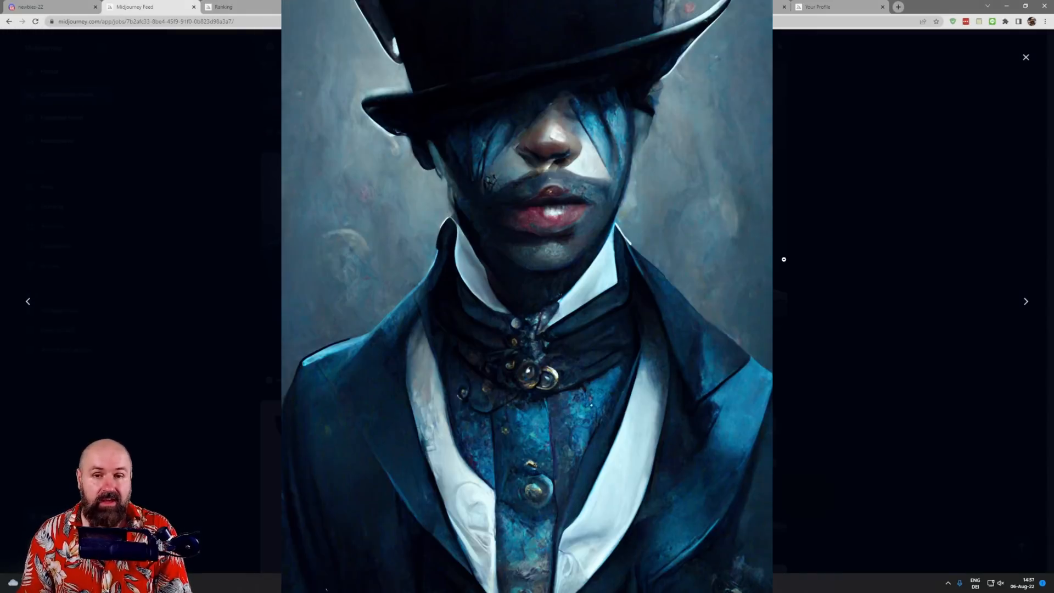
pyautogui.moveTo(803, 251)
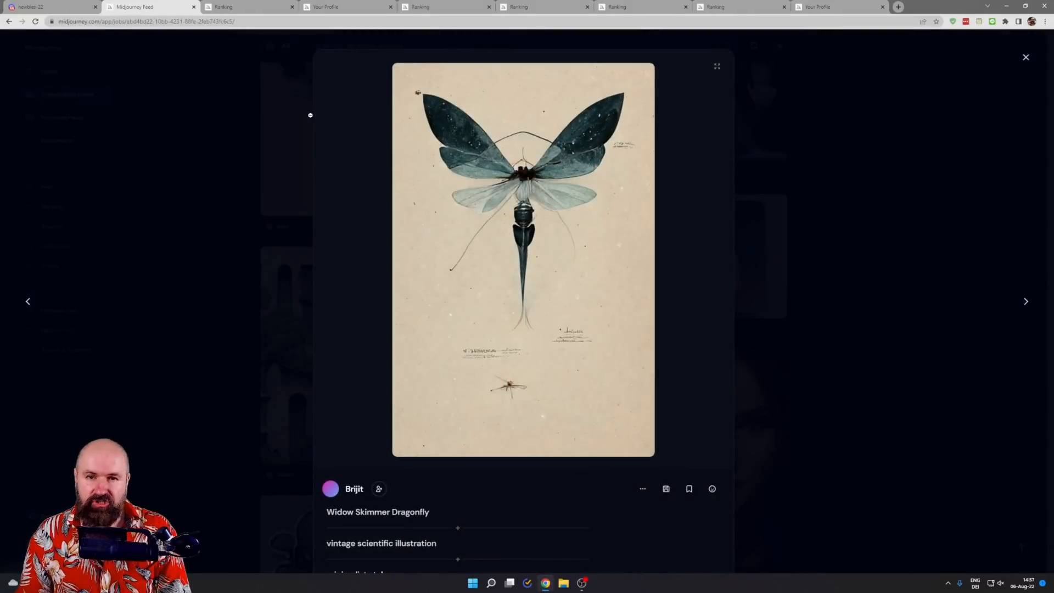
pyautogui.click(1025, 57)
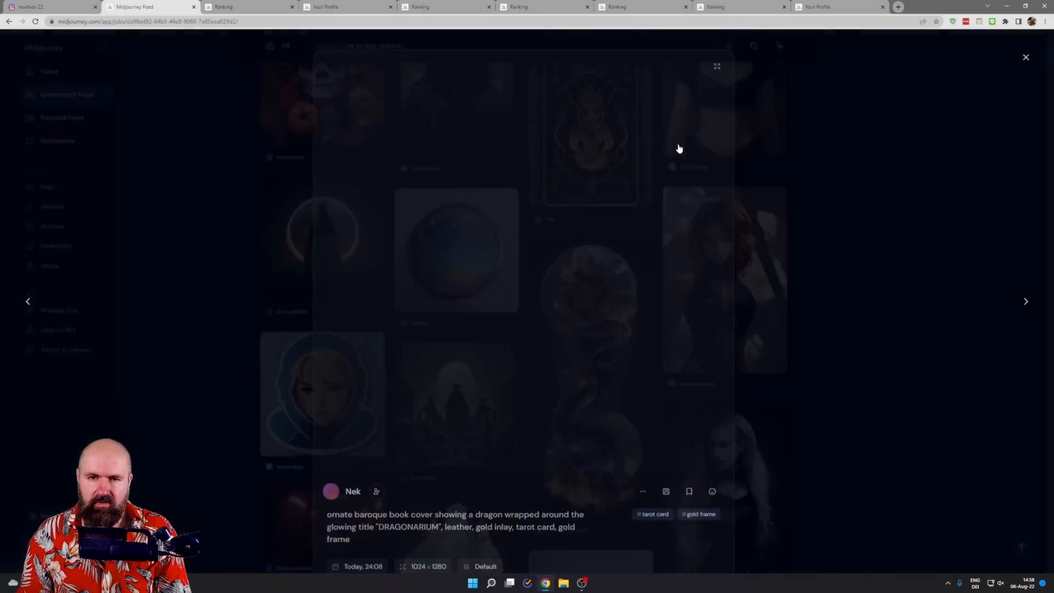
pyautogui.click(716, 66)
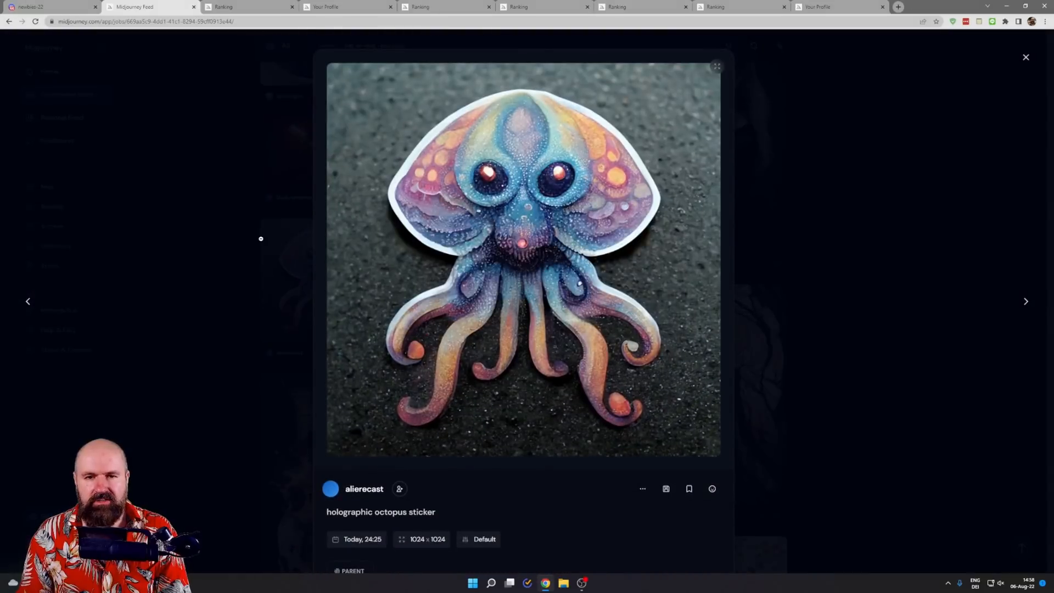
pyautogui.click(1026, 57)
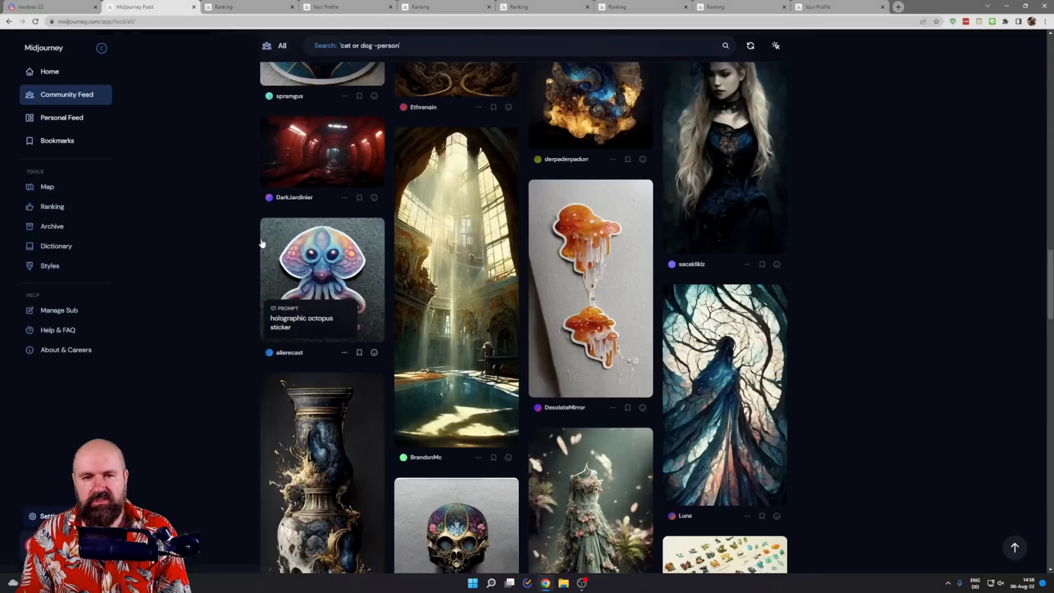
# - Scroll down the Community Feed and switch to the Discord newbies-22 tab
pyautogui.click(321, 269)
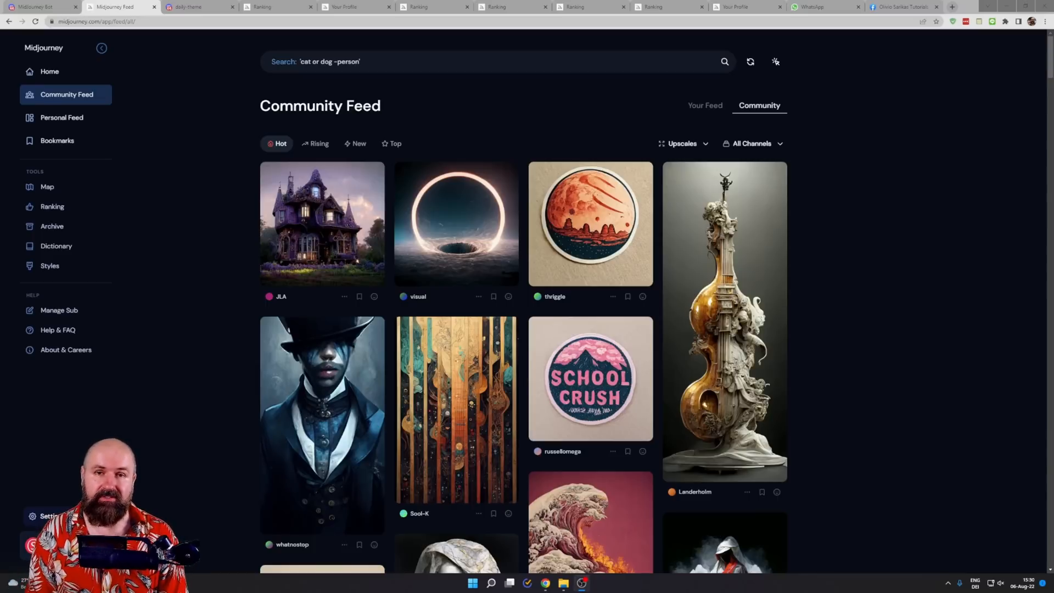
pyautogui.scroll(-3)
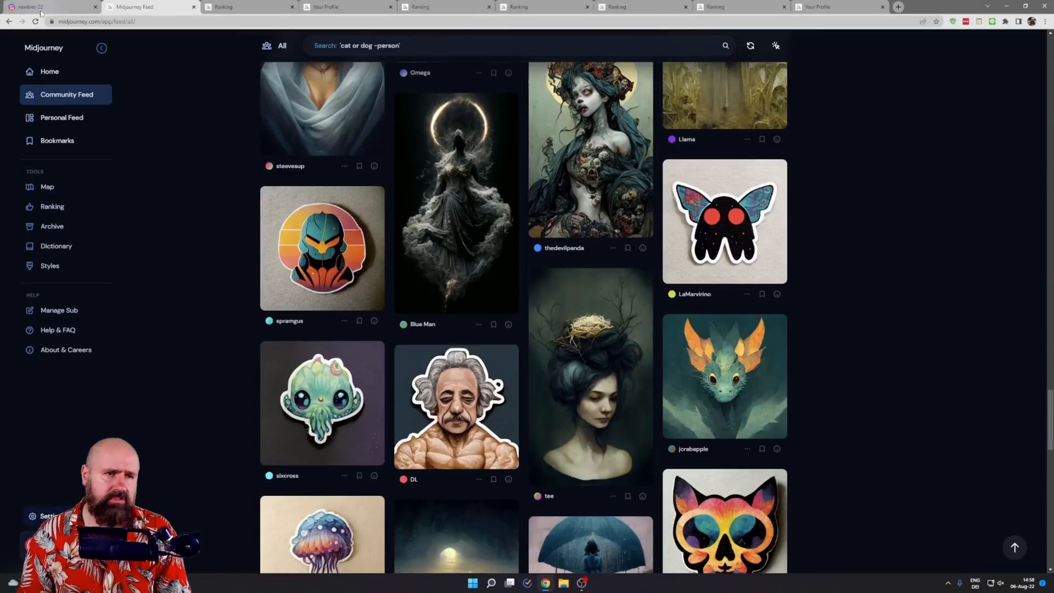
pyautogui.click(47, 6)
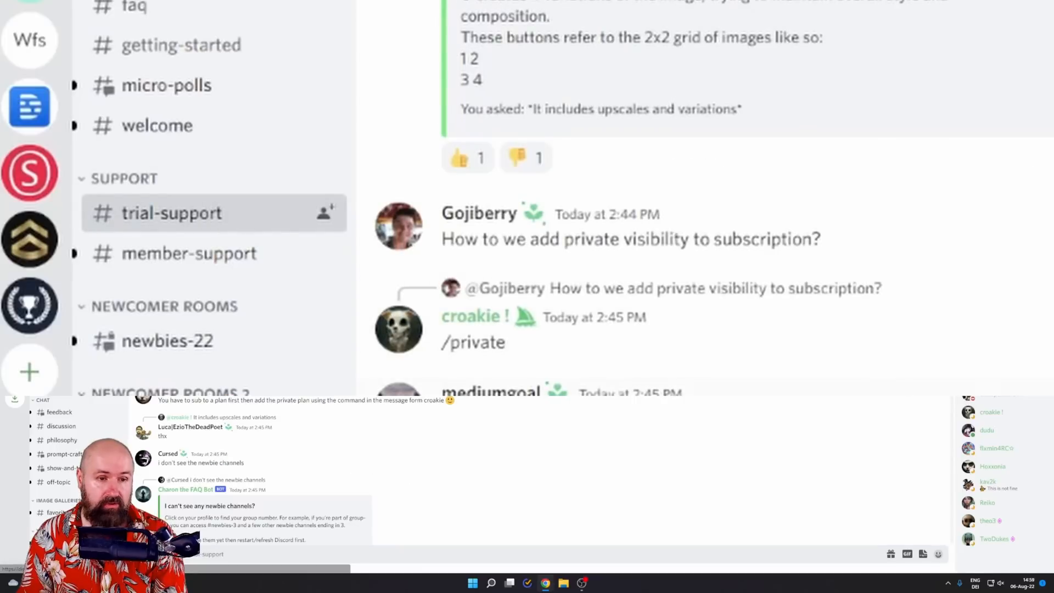
# - Scroll the channel sidebar and open #newbies-22 under Newcomer Rooms
pyautogui.scroll(-3)
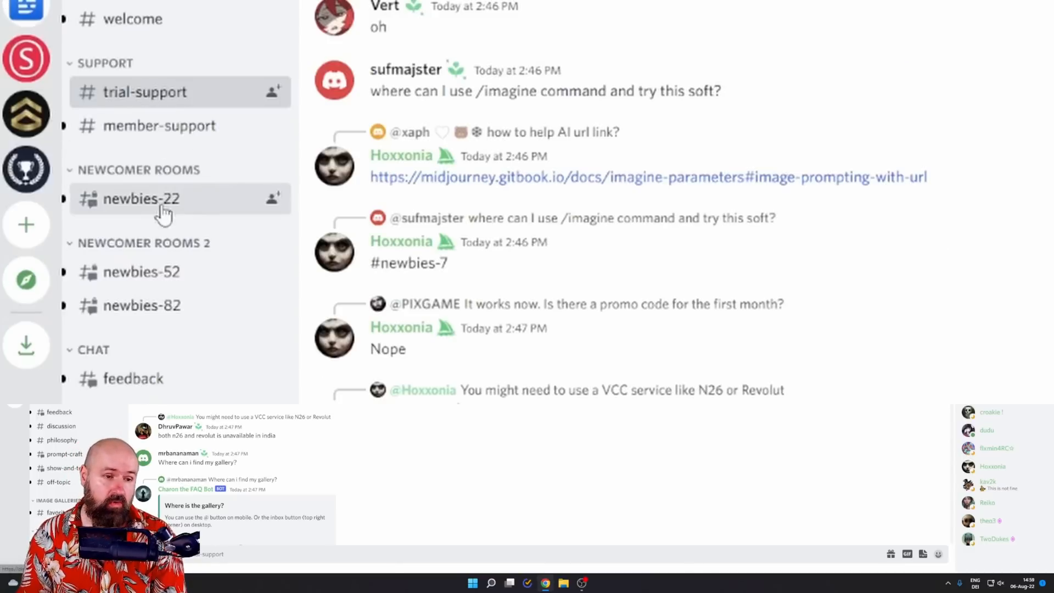
pyautogui.click(141, 199)
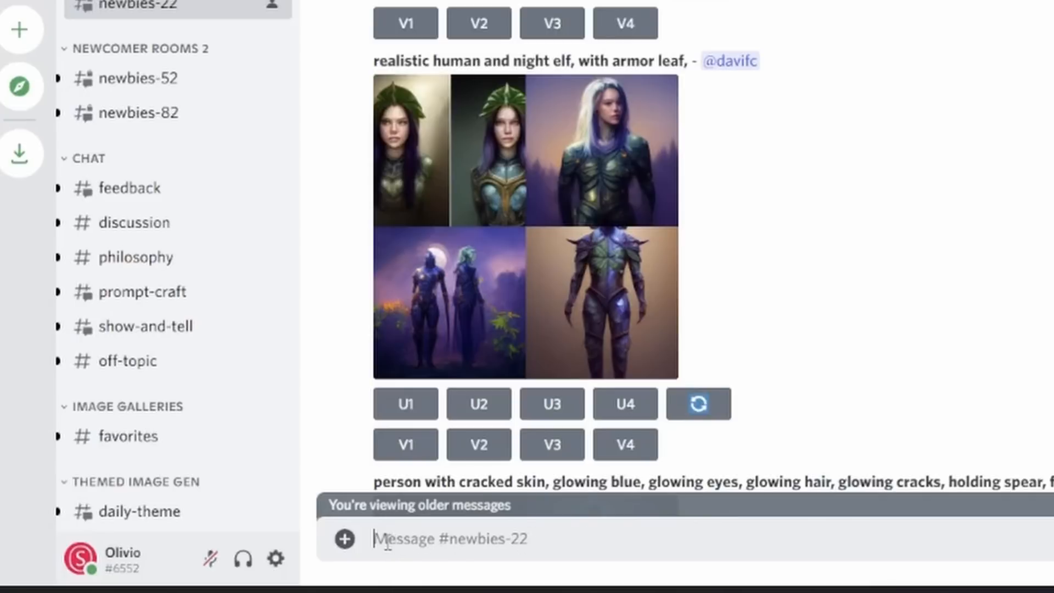
# - Submit /imagine with 'classic landscape painting --ar 16:9' in newbies-22
pyautogui.write('/im')
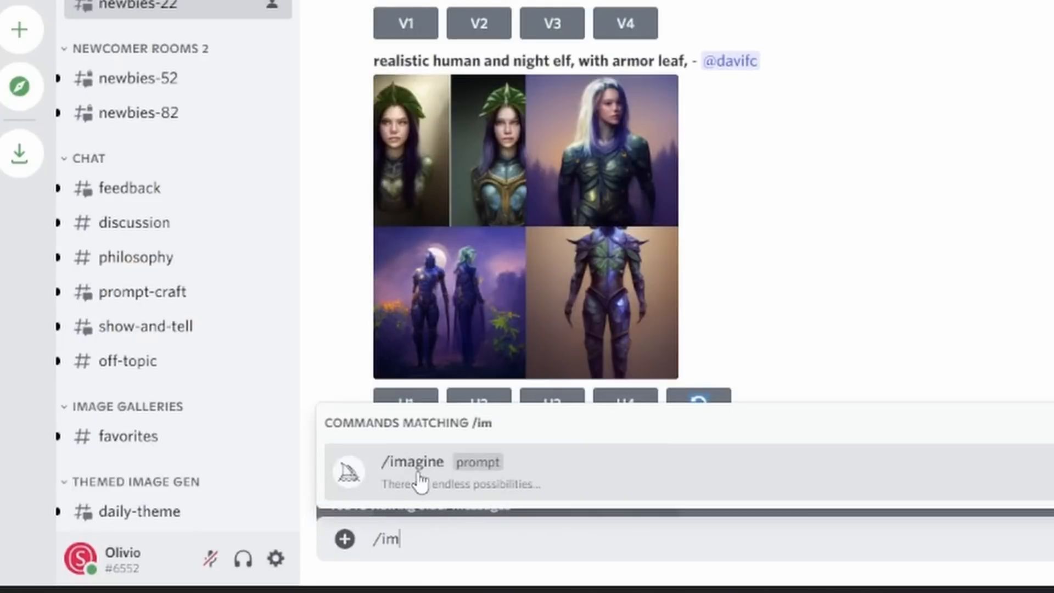
pyautogui.click(413, 462)
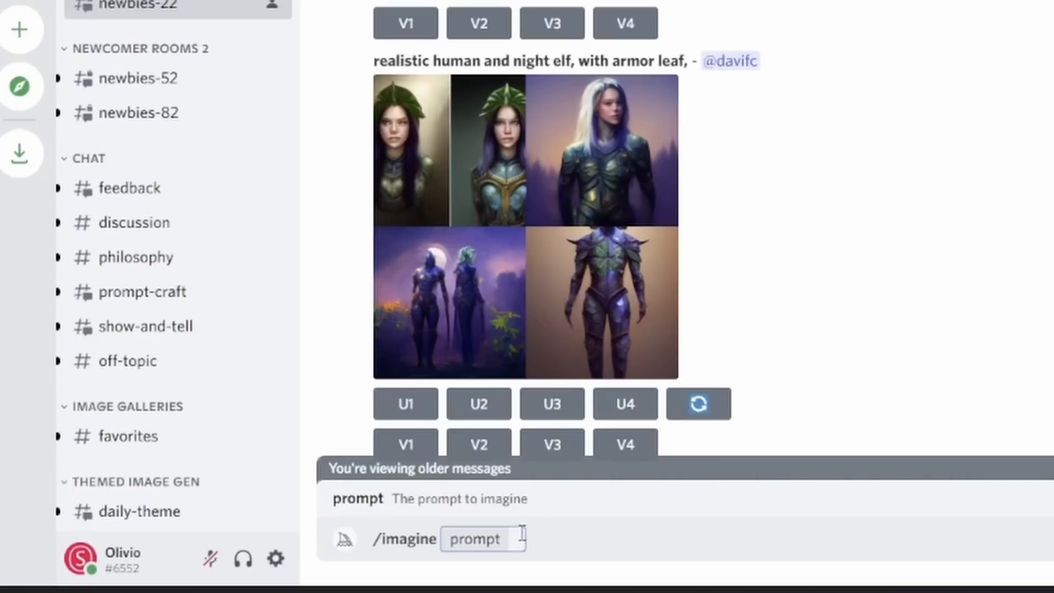
pyautogui.moveTo(698, 554)
pyautogui.write('classic ')
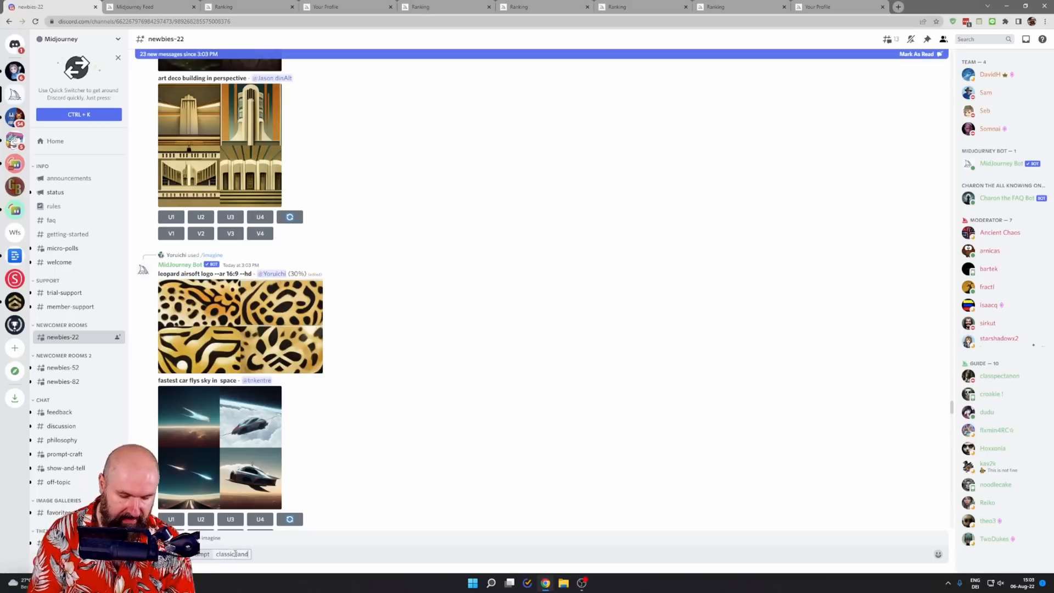
pyautogui.write('landscape panting')
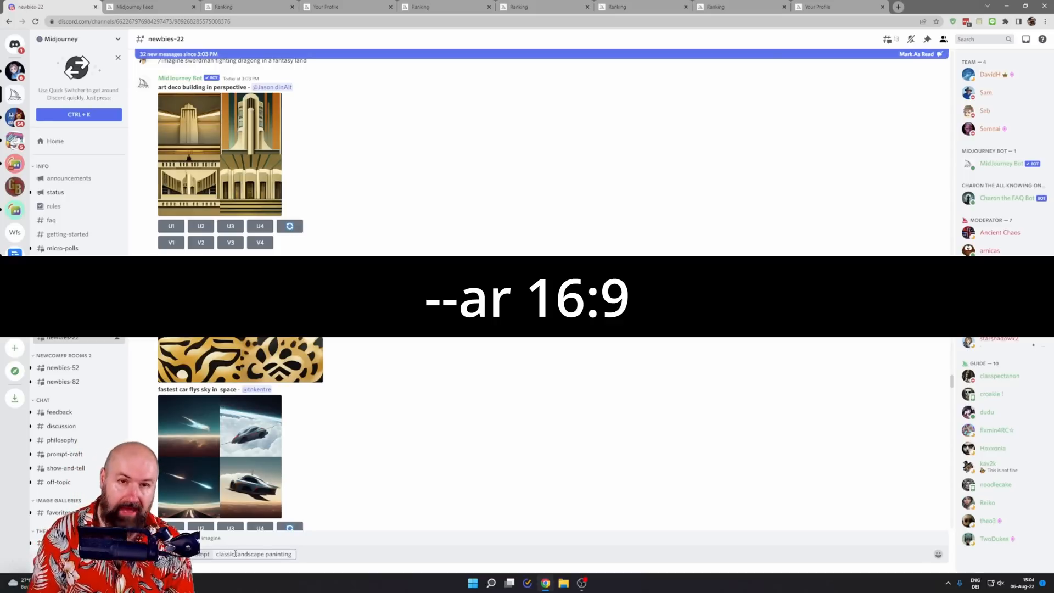
pyautogui.write('--ar')
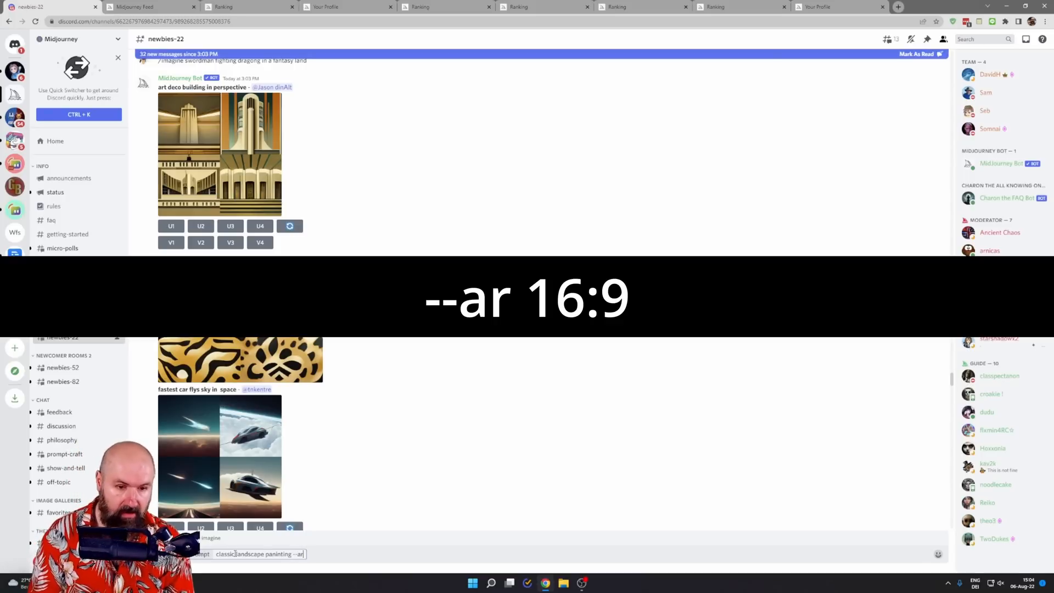
pyautogui.write('1')
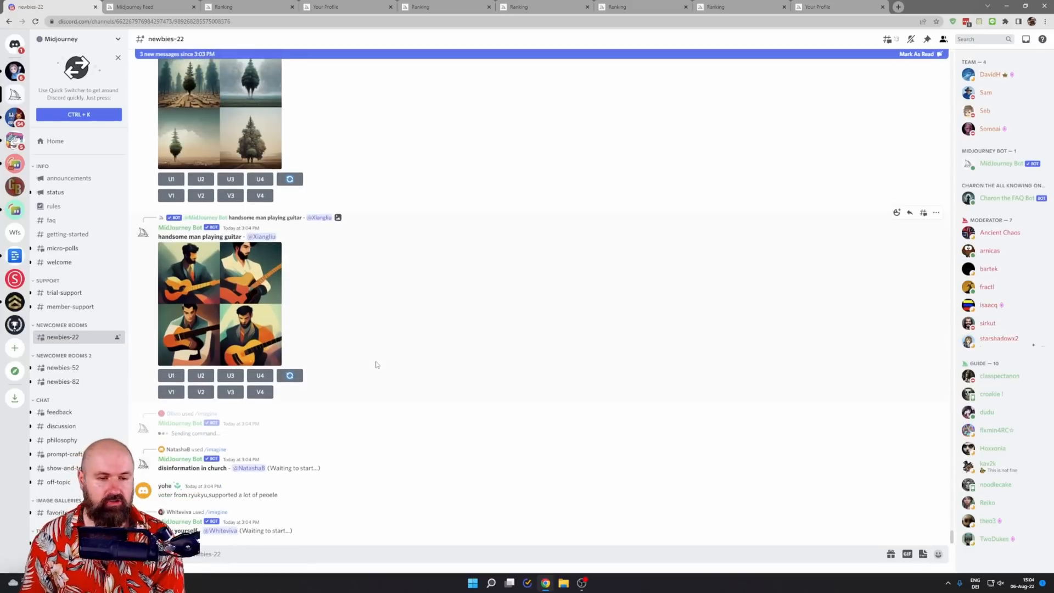
# - Scroll to the finished classic landscape painting grid and enlarge it
pyautogui.scroll(-3)
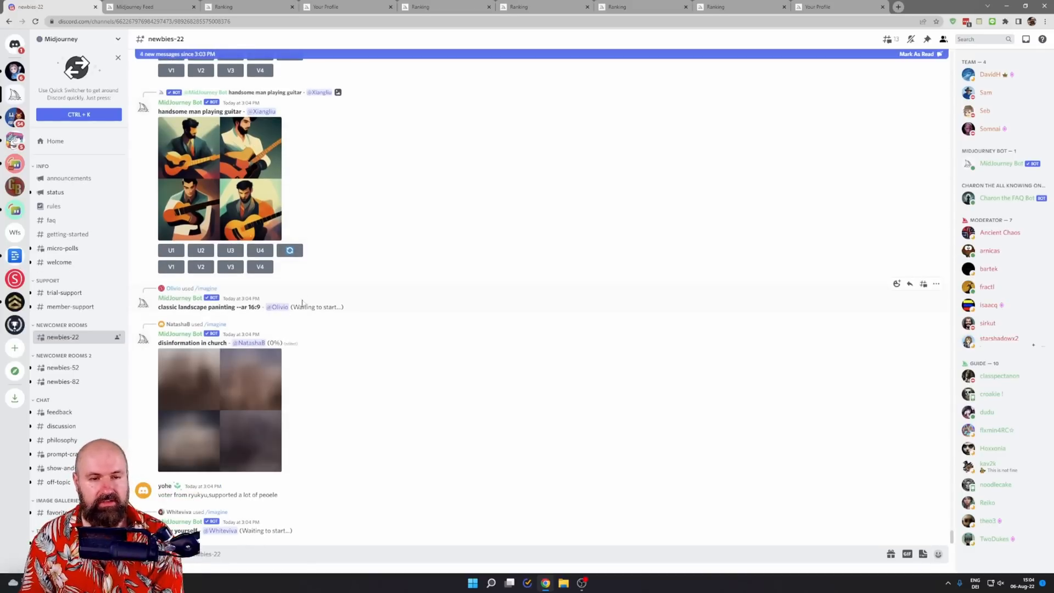
pyautogui.scroll(-3)
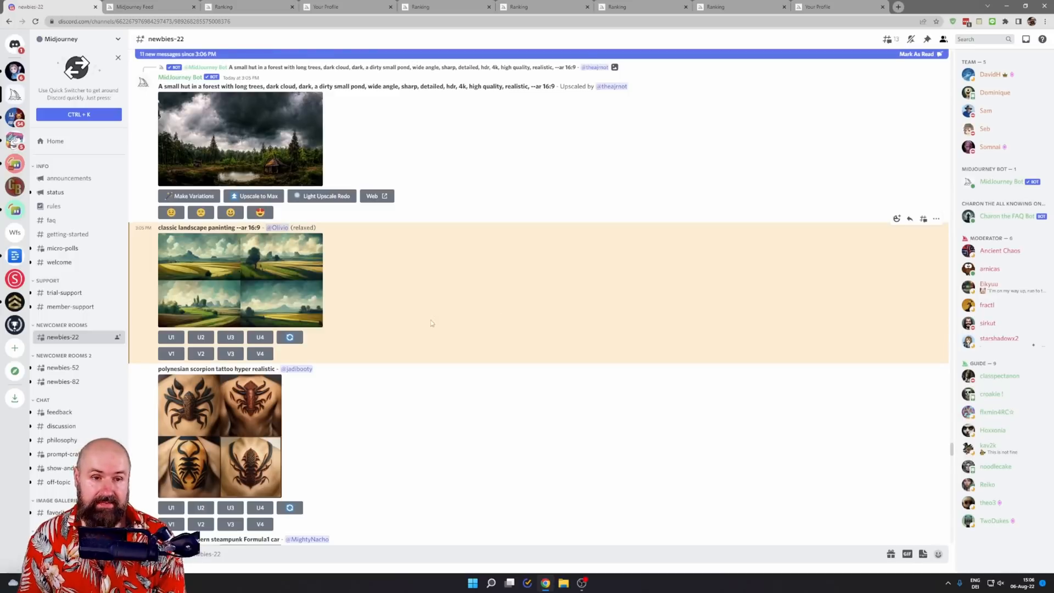
pyautogui.moveTo(230, 282)
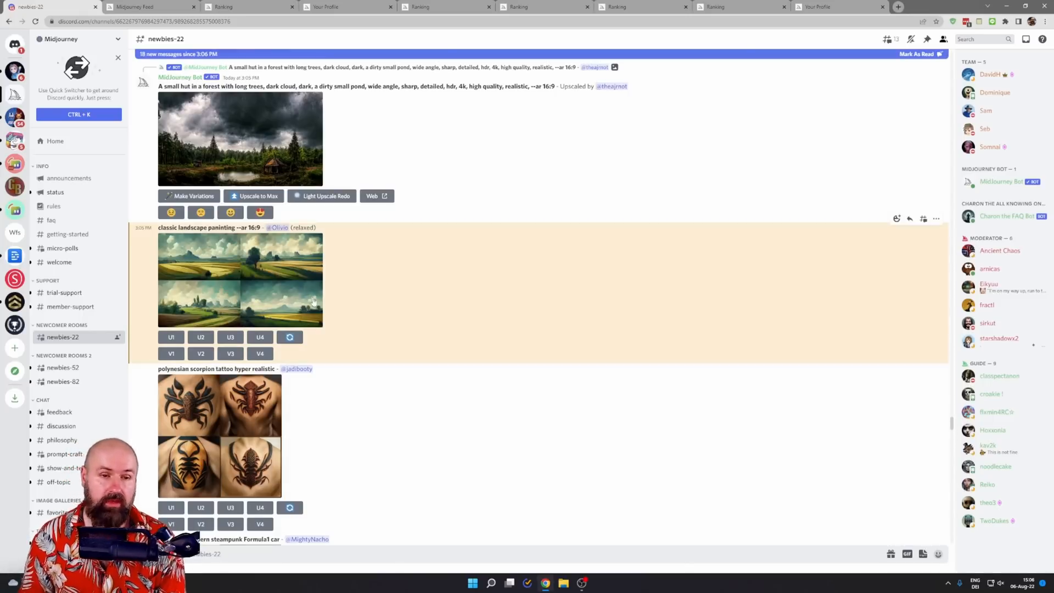
pyautogui.click(240, 280)
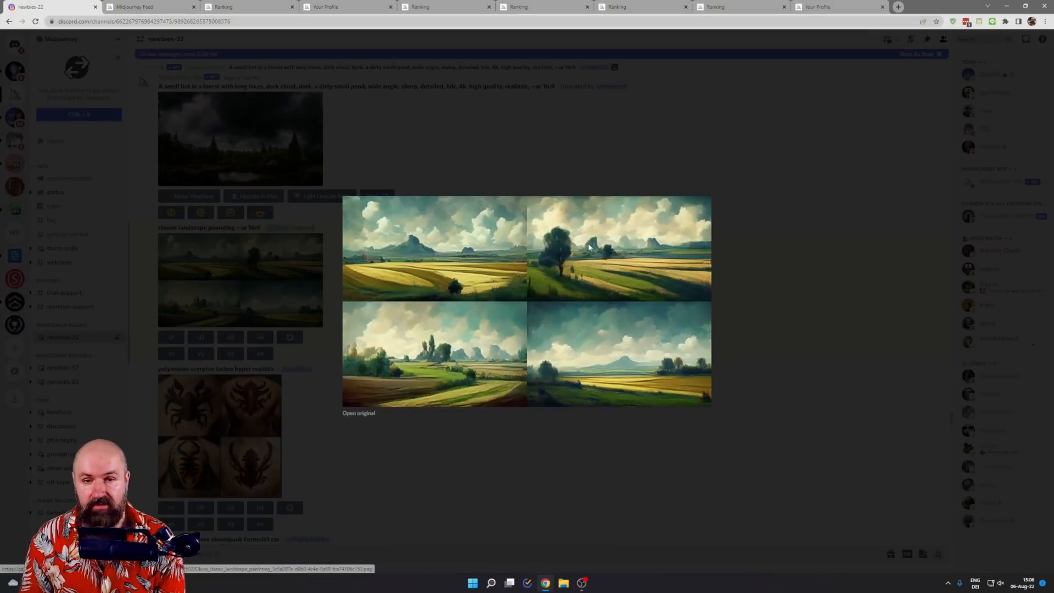
pyautogui.moveTo(593, 365)
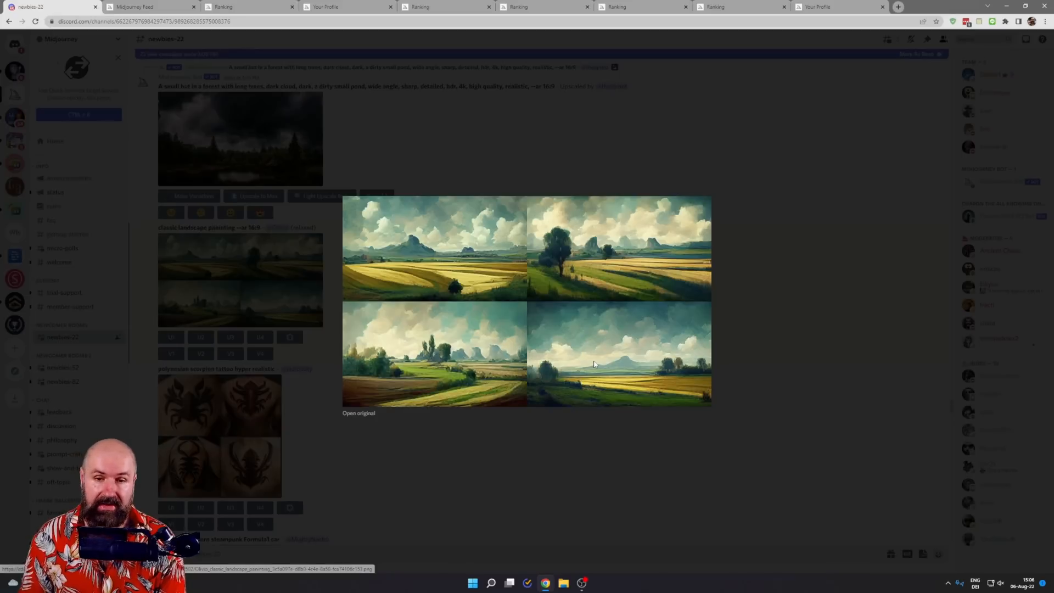
pyautogui.moveTo(751, 294)
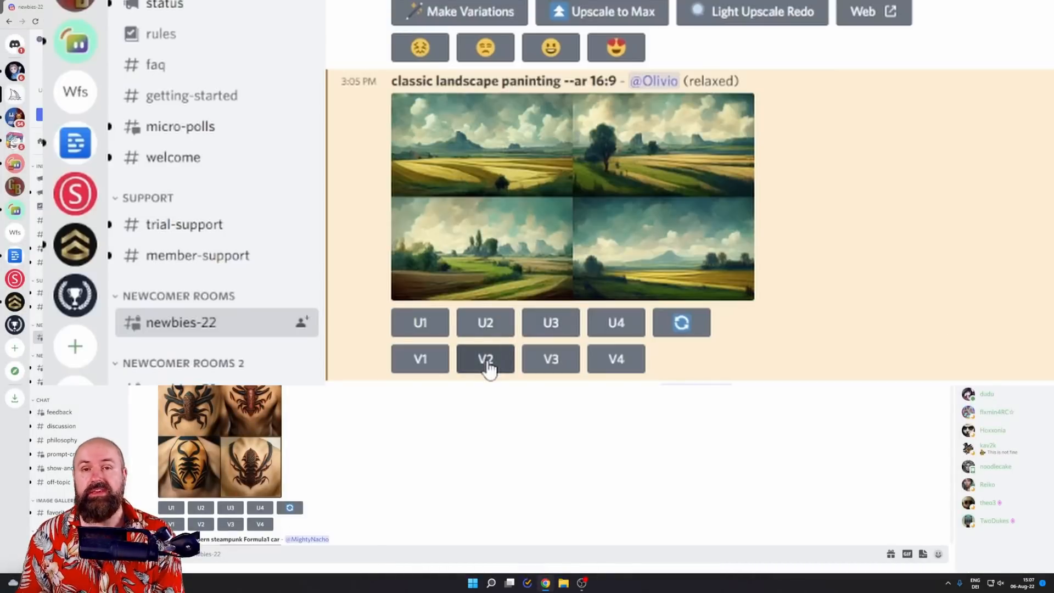
pyautogui.moveTo(676, 129)
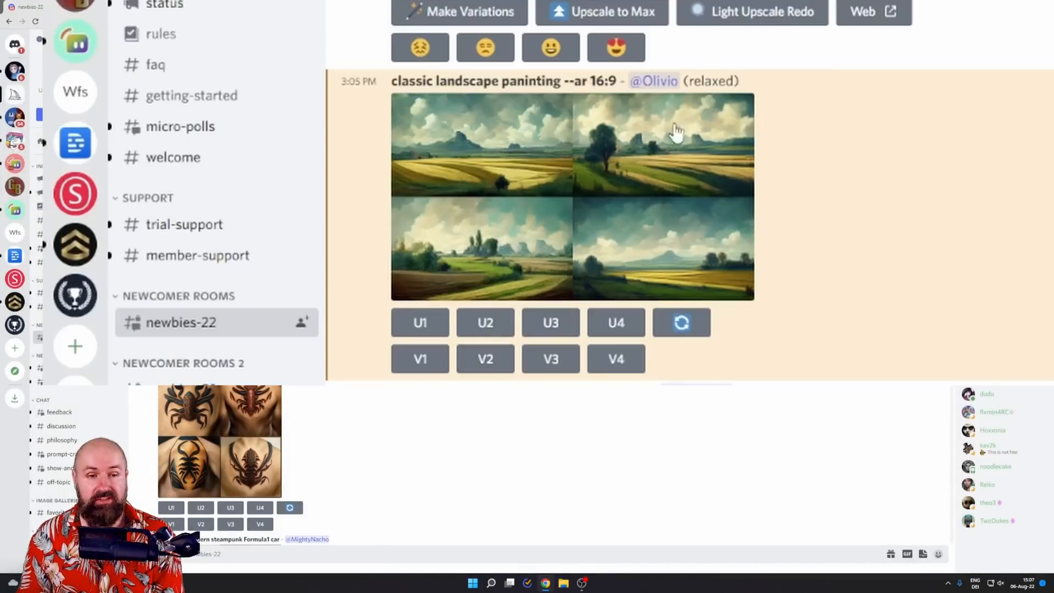
pyautogui.moveTo(656, 167)
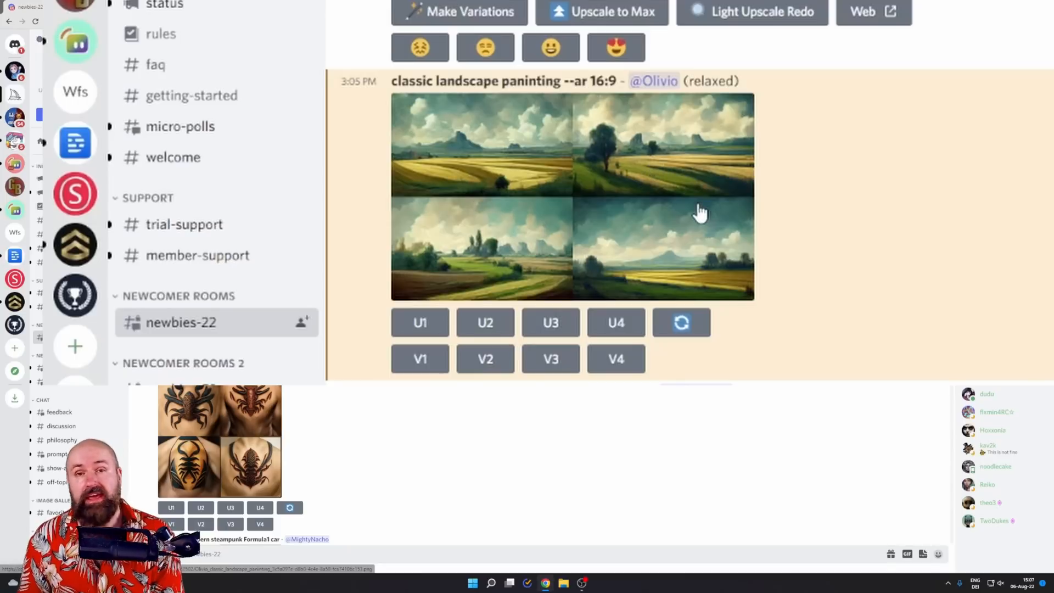
pyautogui.moveTo(680, 323)
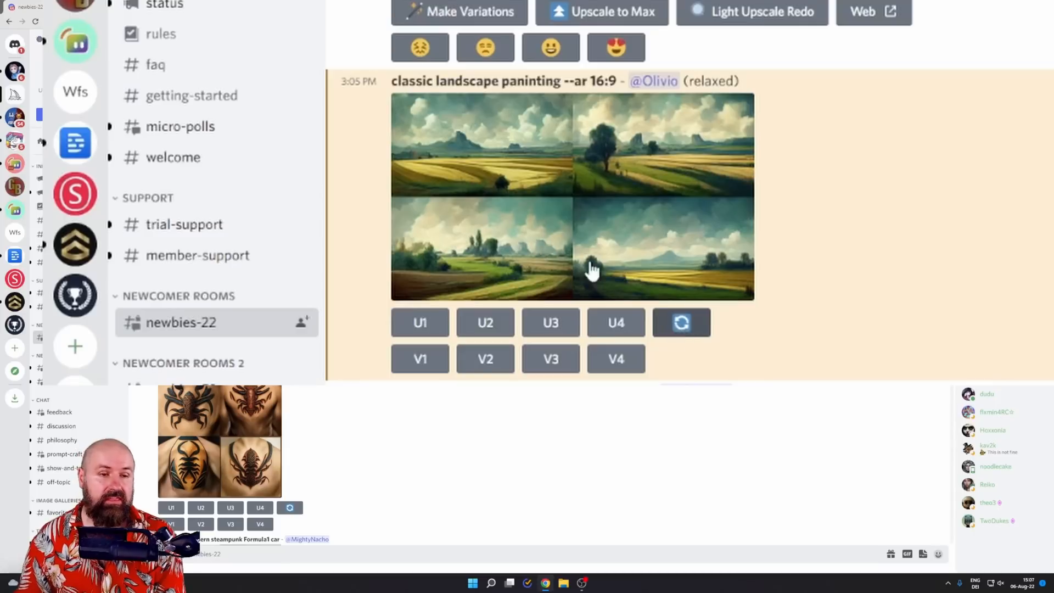
pyautogui.moveTo(793, 214)
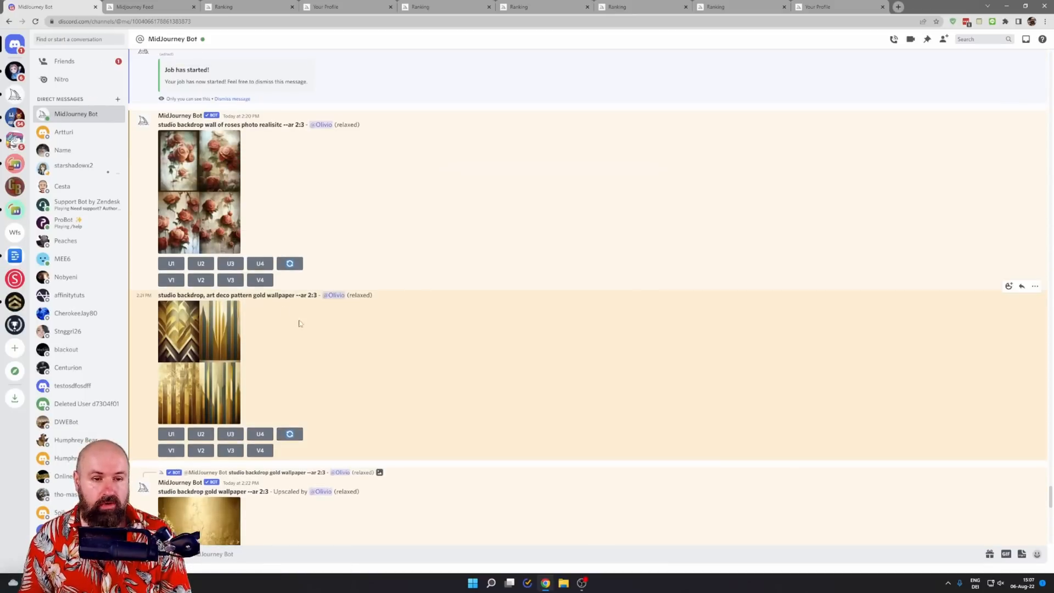
# - Scroll the MidJourney Bot DM to the upscaled fern dress, then return to the Community Feed
pyautogui.scroll(-3)
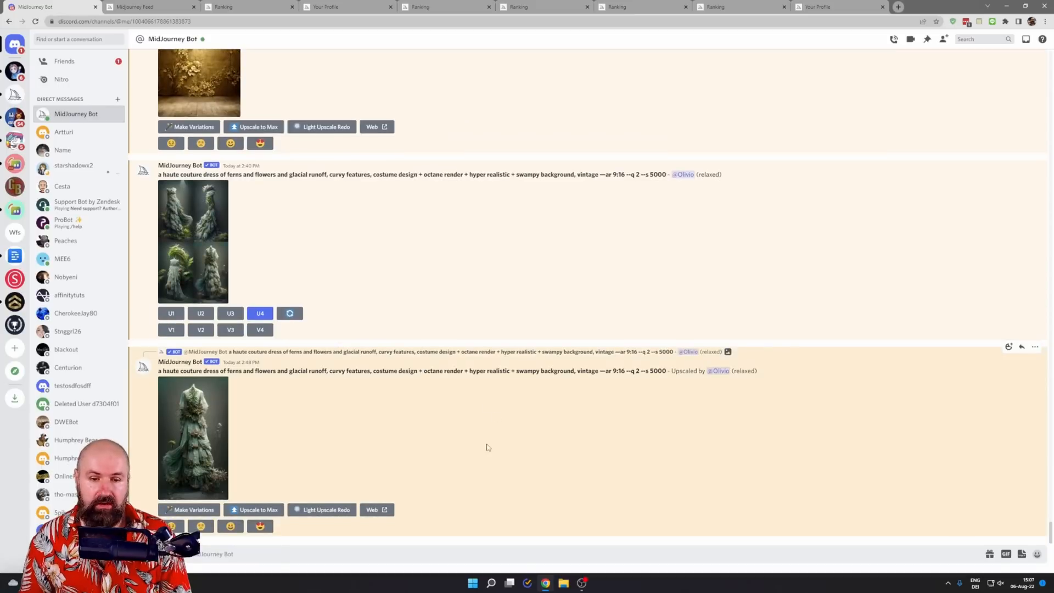
pyautogui.moveTo(499, 450)
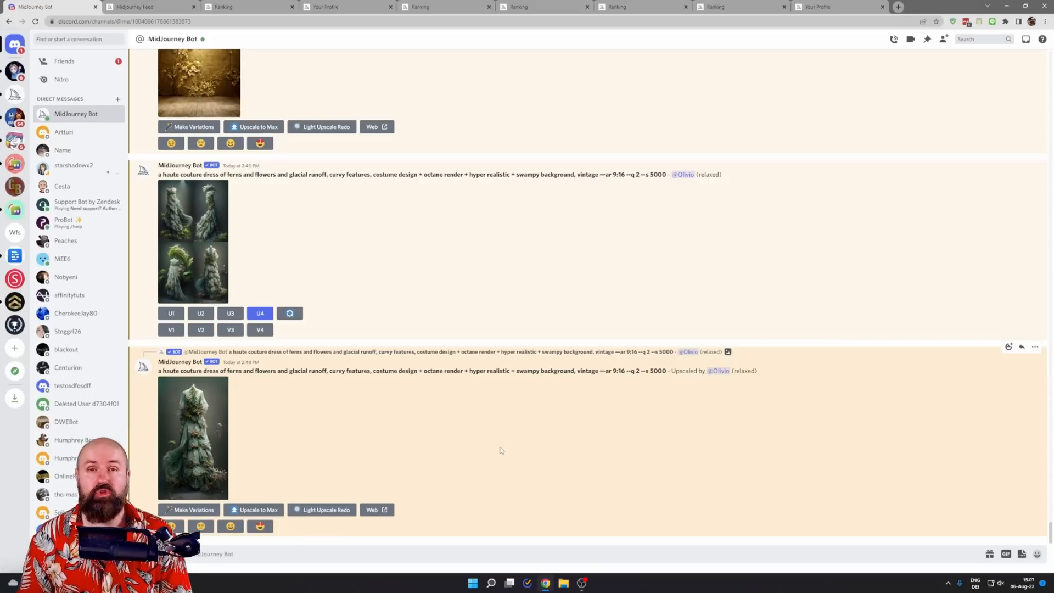
pyautogui.moveTo(747, 371)
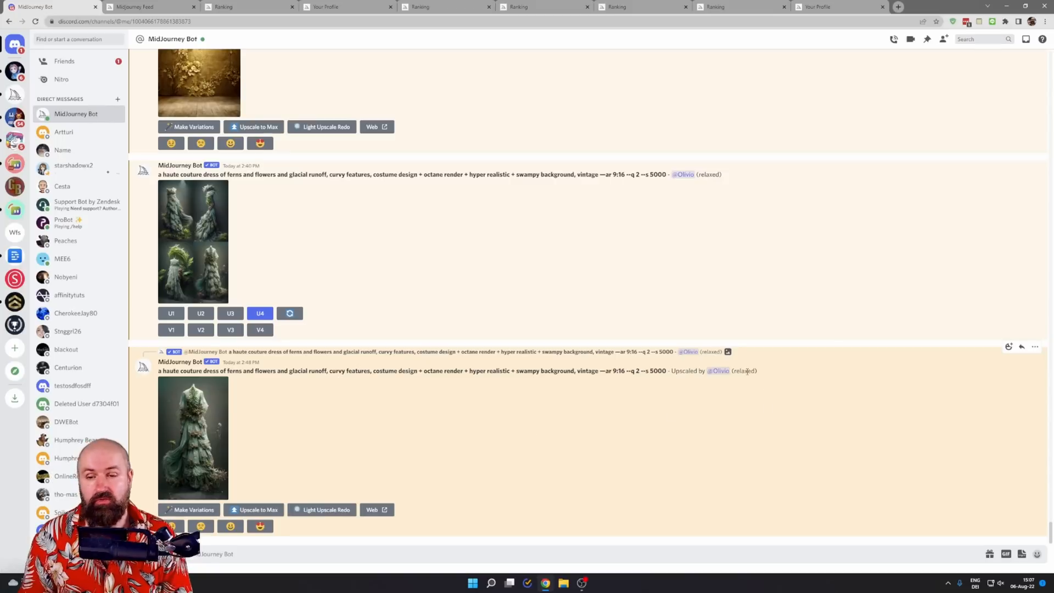
pyautogui.moveTo(743, 457)
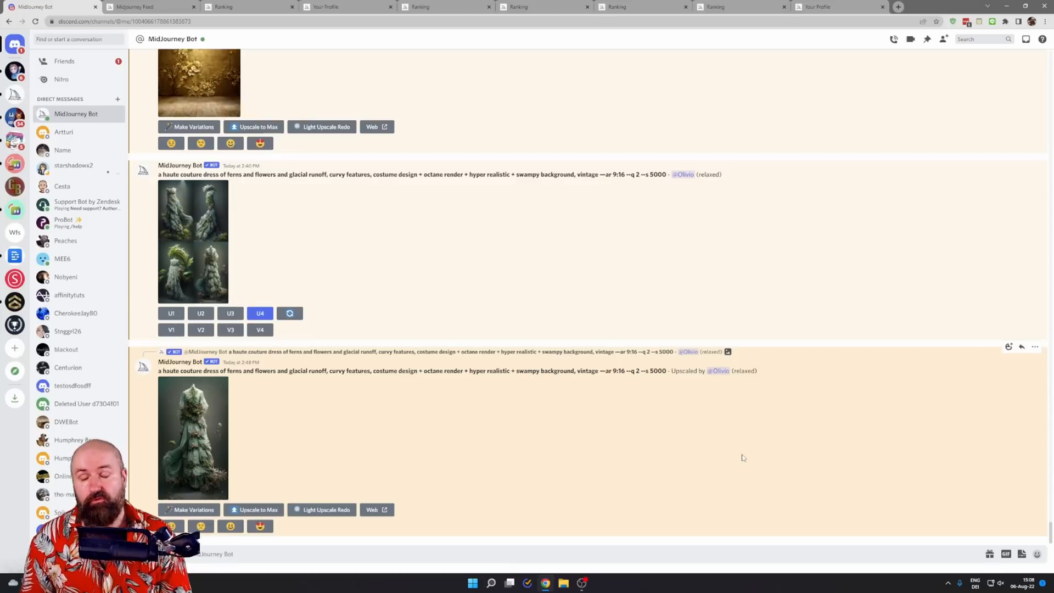
pyautogui.moveTo(495, 416)
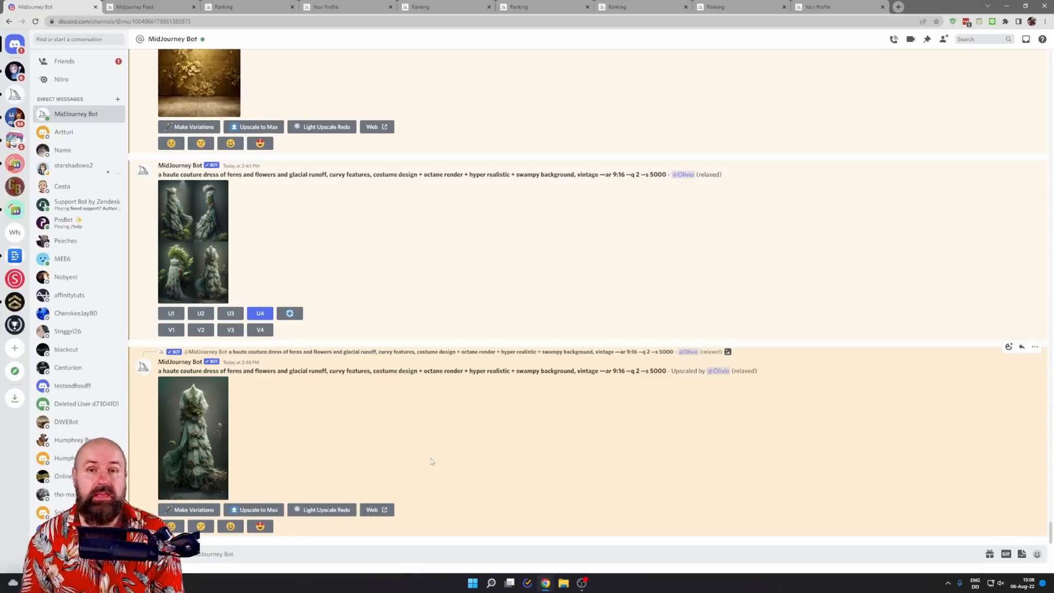
pyautogui.click(134, 6)
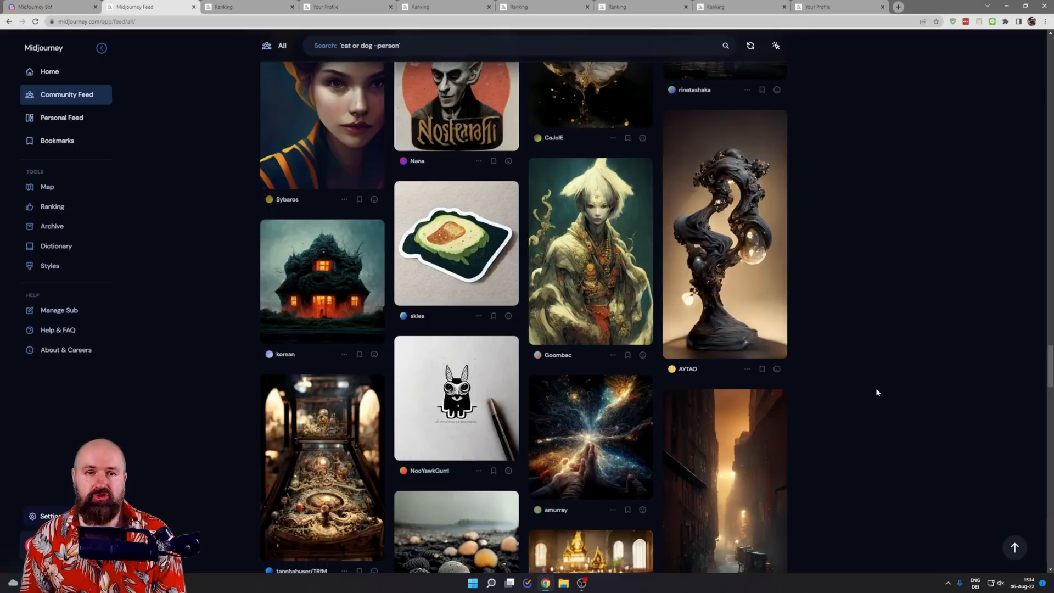
pyautogui.moveTo(869, 353)
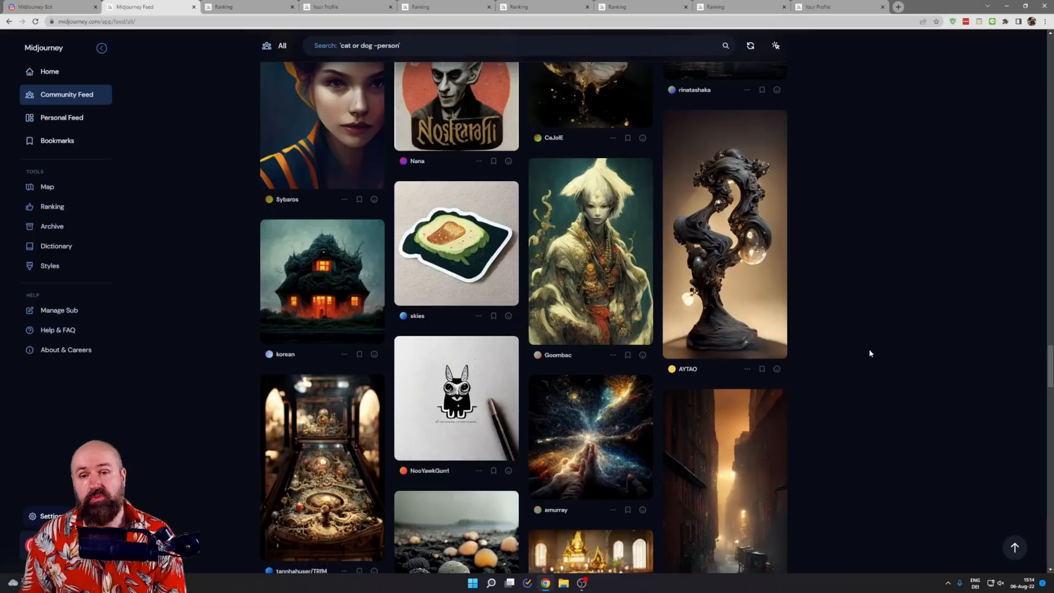
pyautogui.click(590, 252)
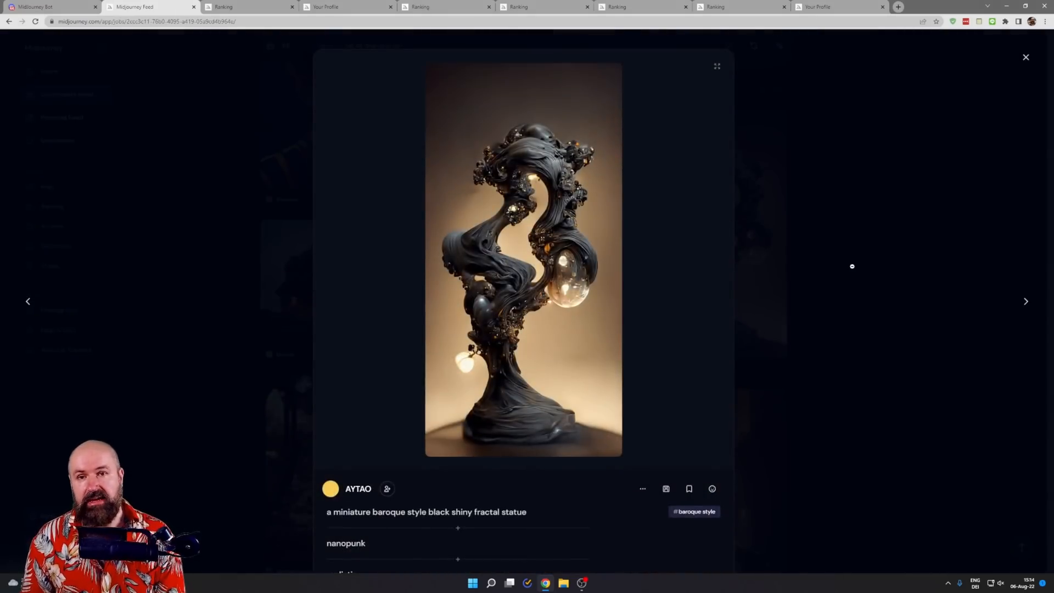
pyautogui.click(1025, 57)
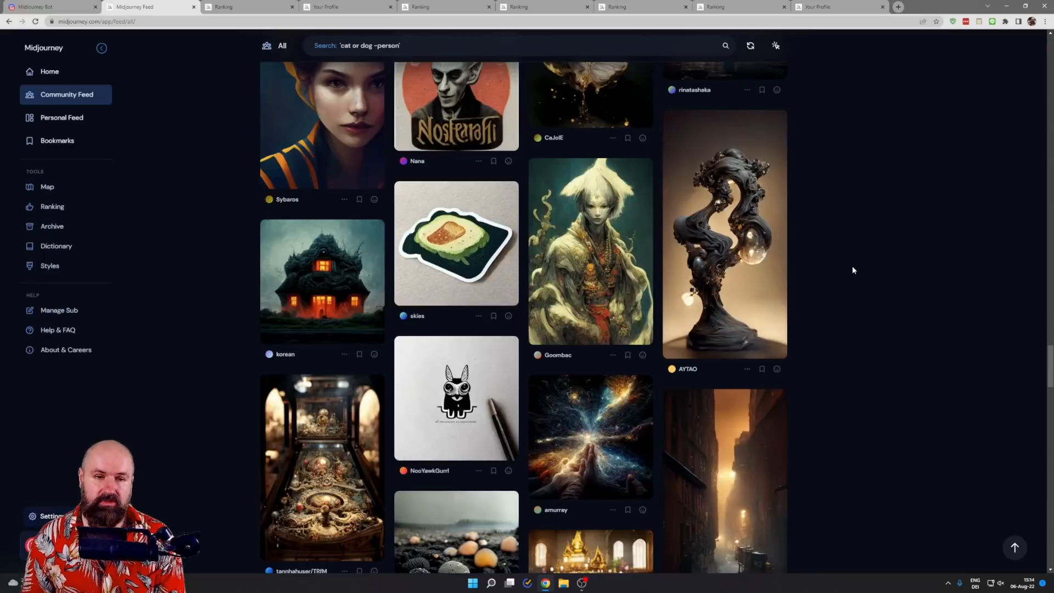
pyautogui.scroll(-3)
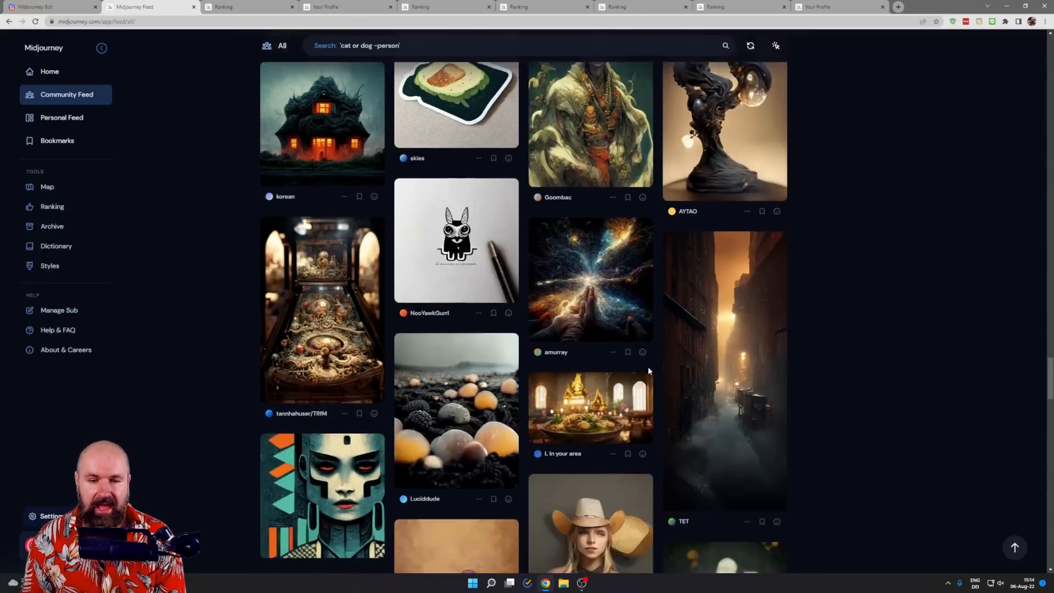
pyautogui.scroll(-3)
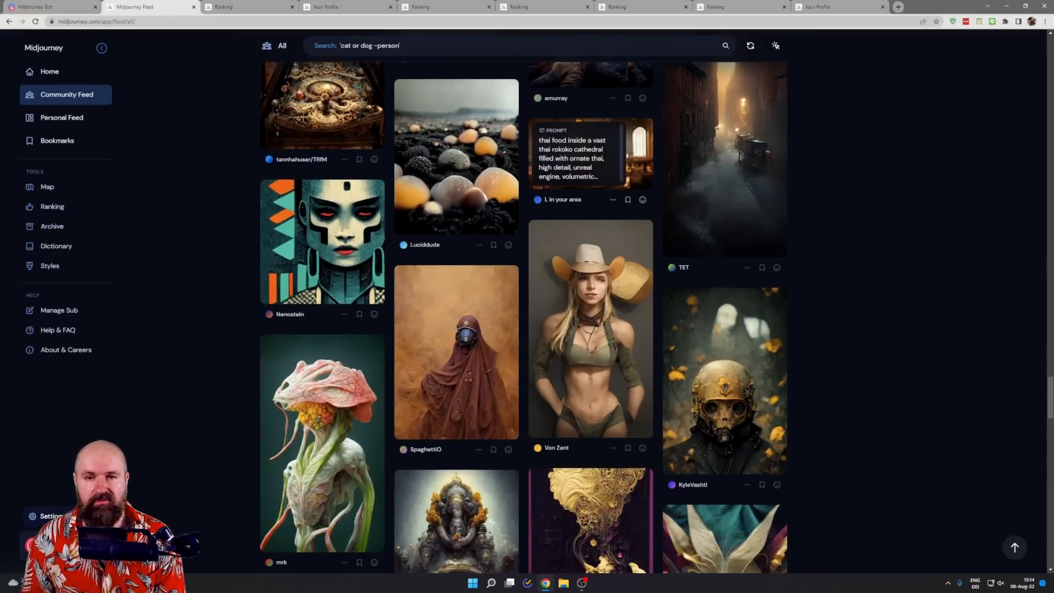
pyautogui.click(590, 155)
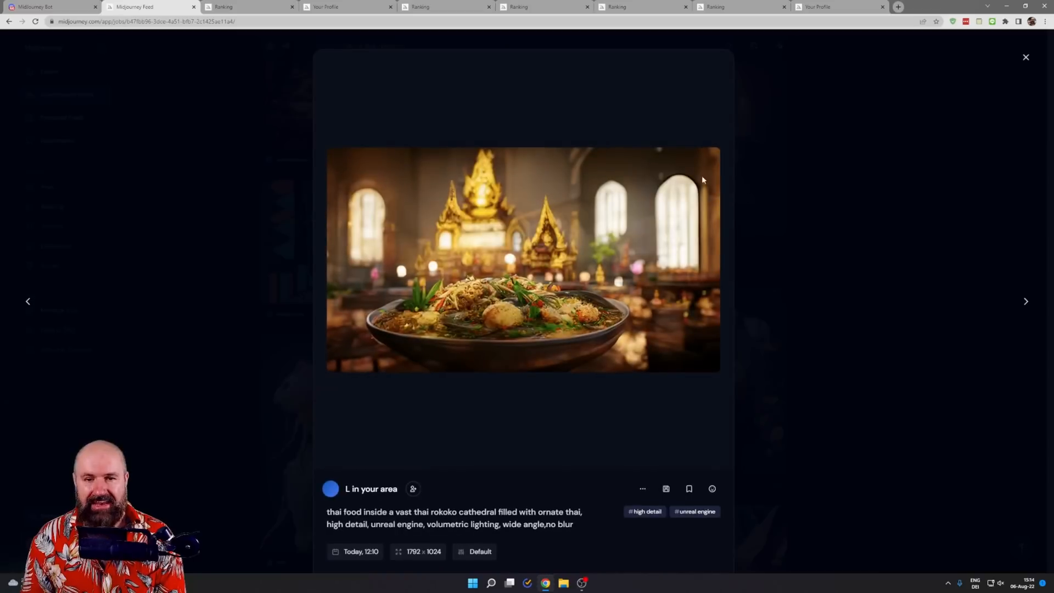
pyautogui.moveTo(875, 275)
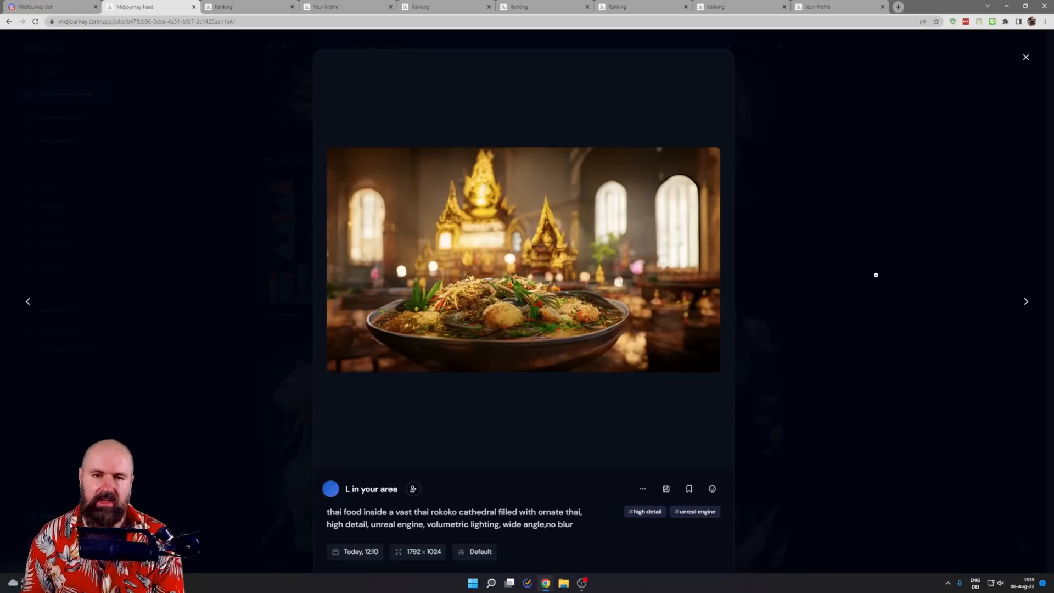
pyautogui.click(1024, 56)
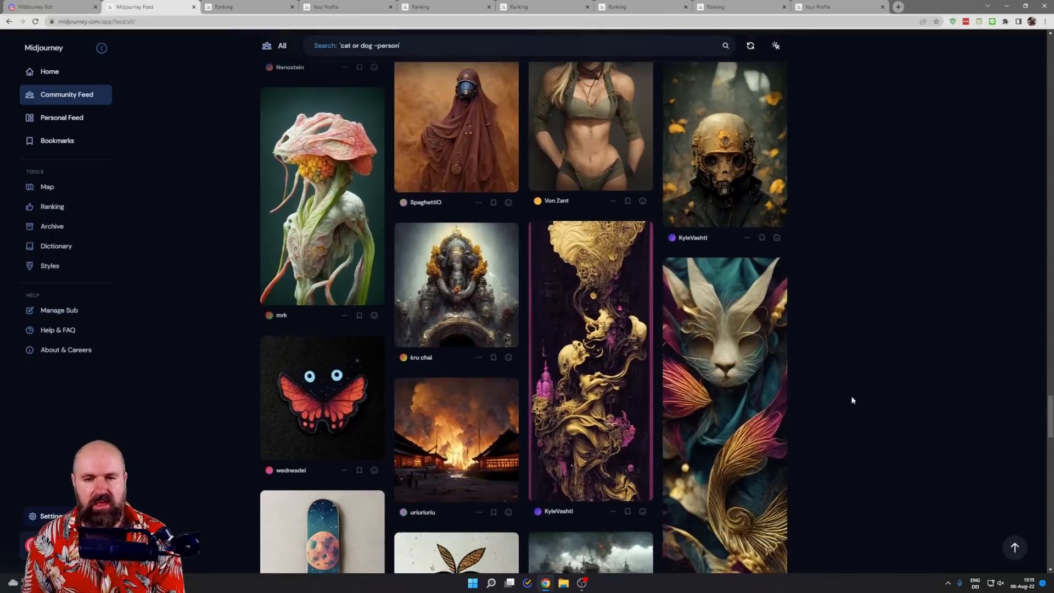
pyautogui.scroll(-3)
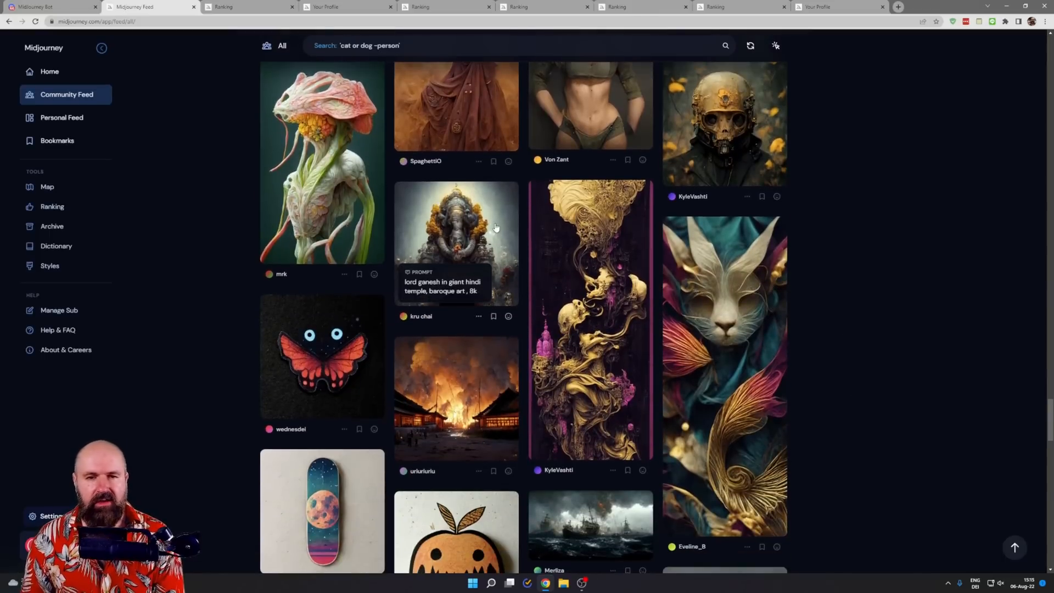
pyautogui.click(455, 238)
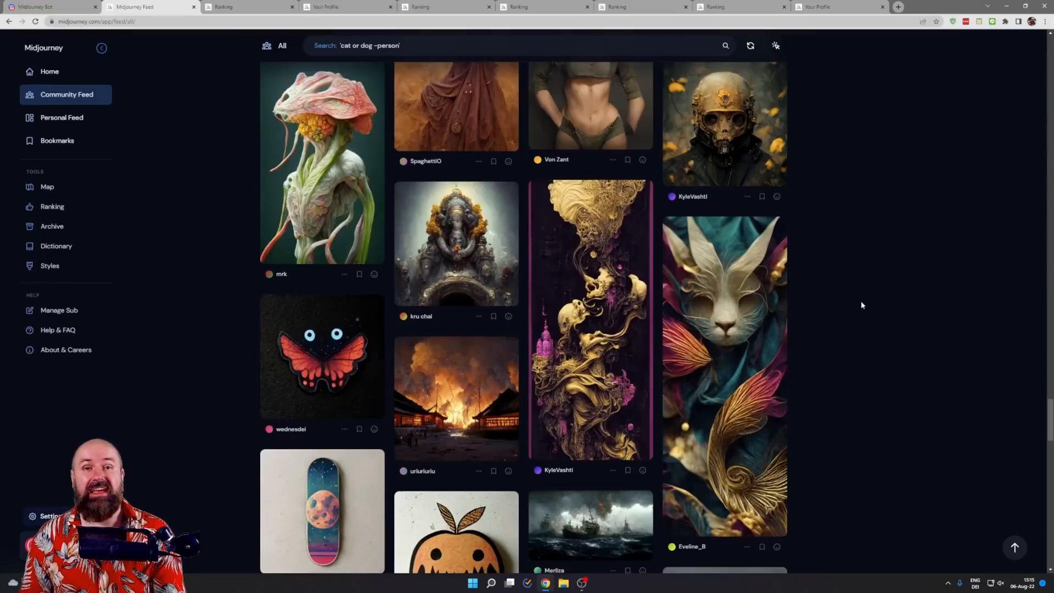
pyautogui.scroll(-3)
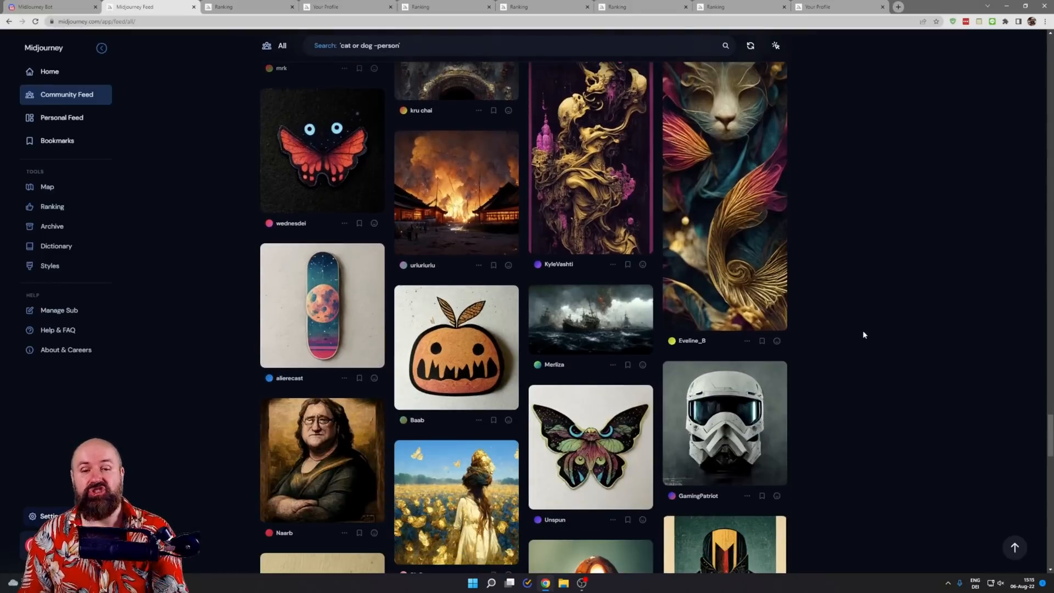
pyautogui.scroll(-3)
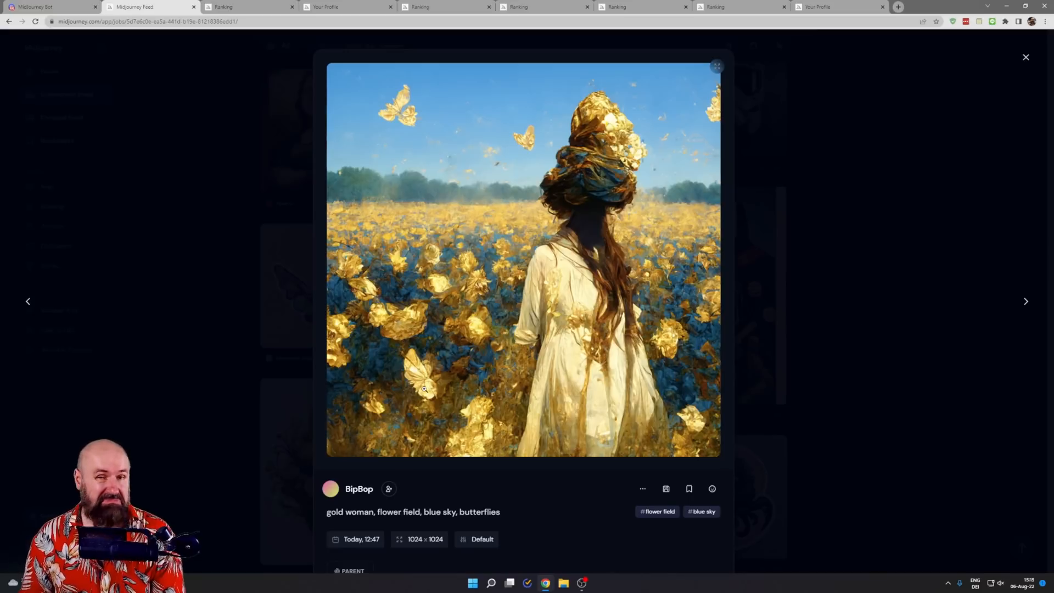
pyautogui.moveTo(392, 114)
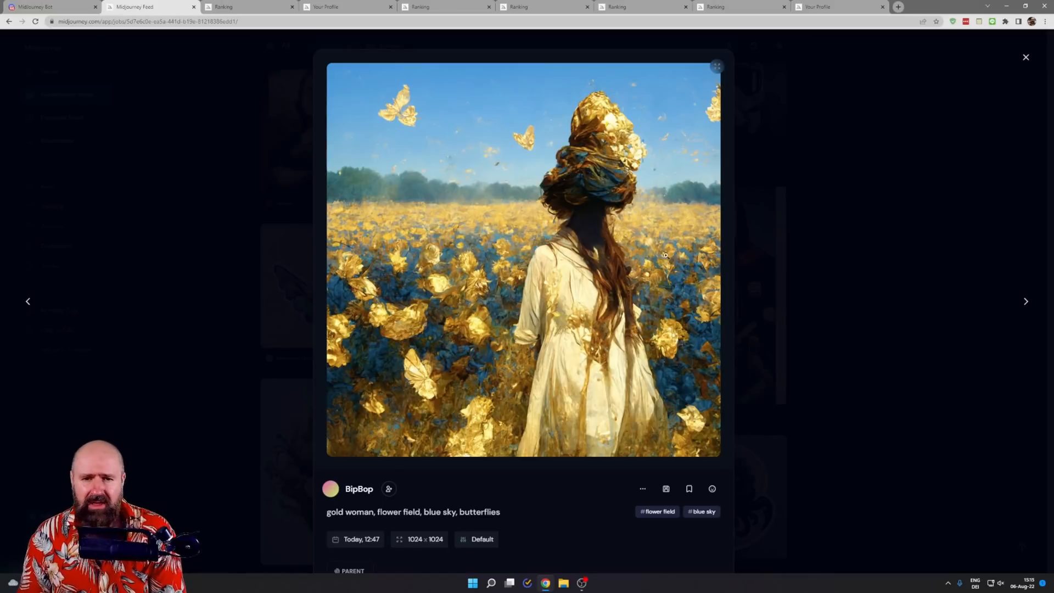
pyautogui.moveTo(696, 290)
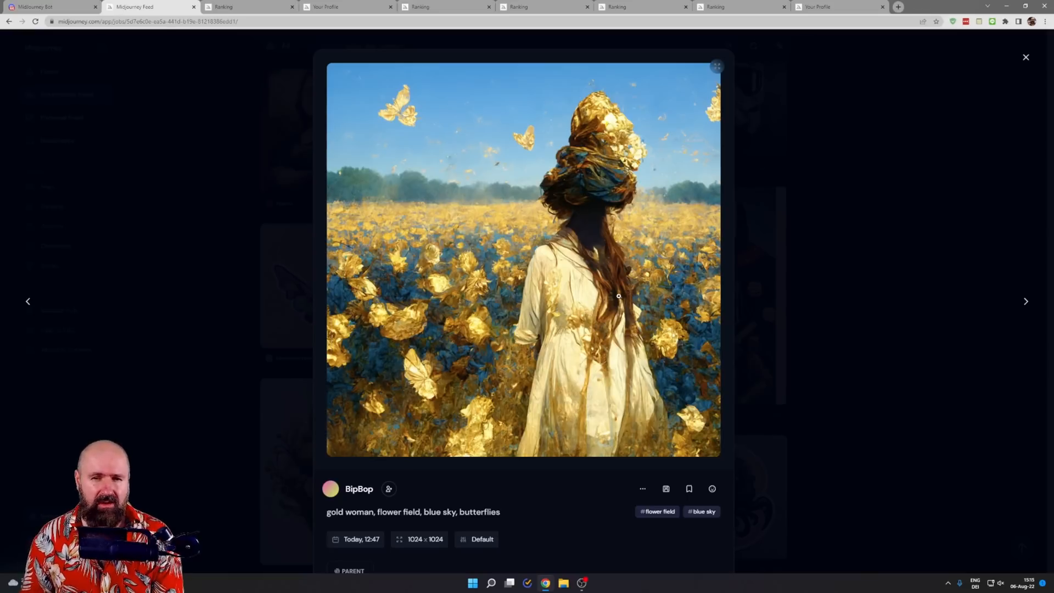
pyautogui.moveTo(736, 276)
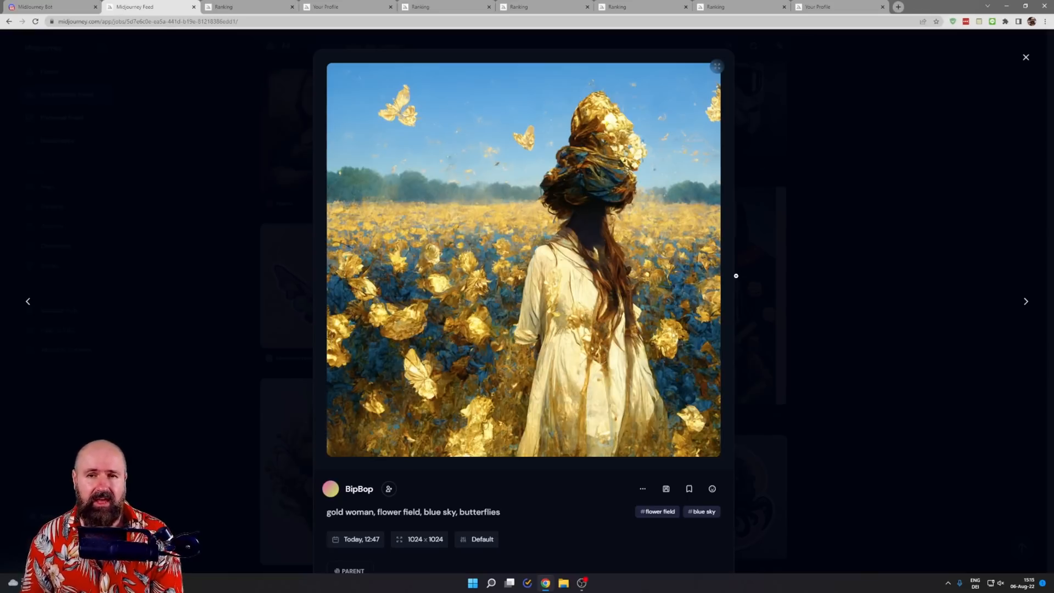
pyautogui.moveTo(875, 248)
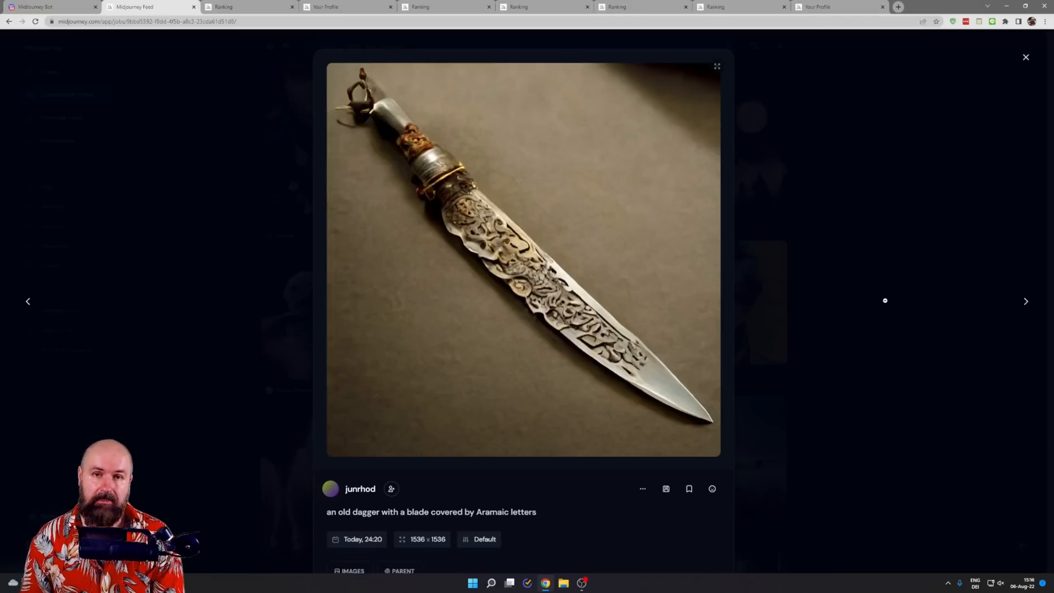
pyautogui.click(1024, 56)
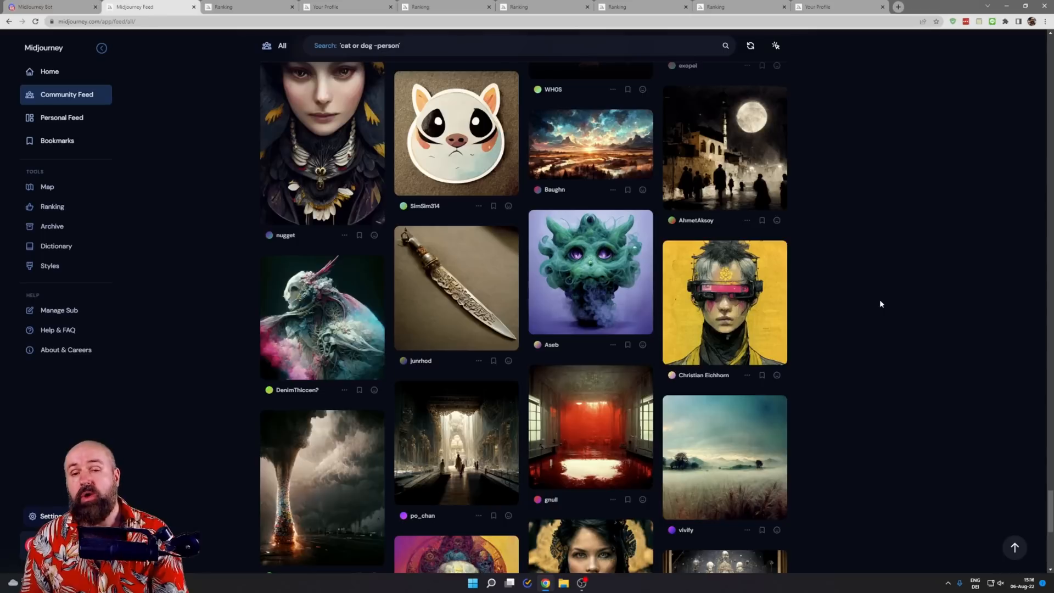
pyautogui.moveTo(724, 300)
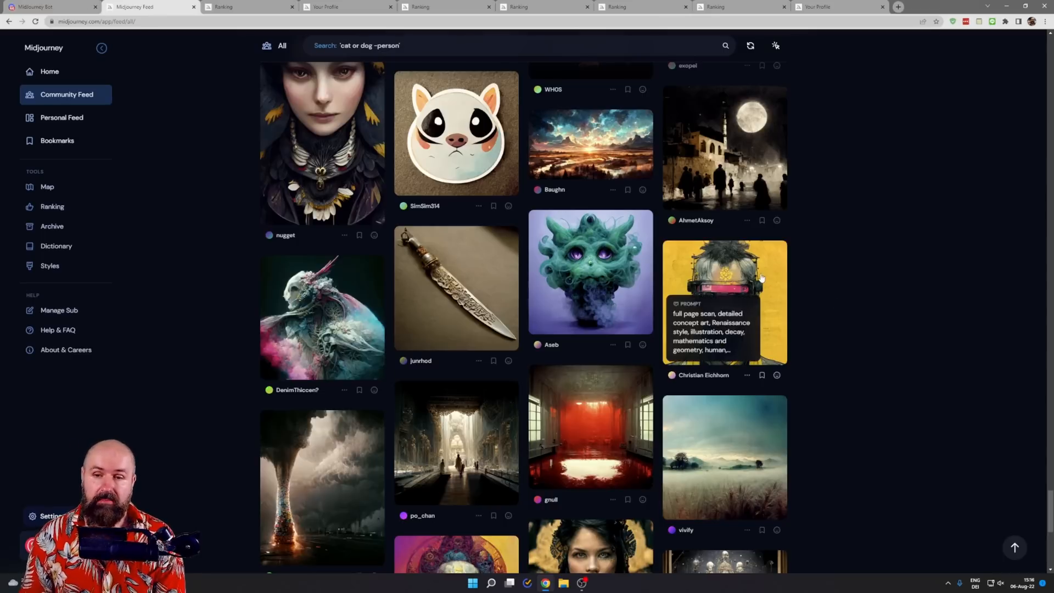
pyautogui.click(724, 300)
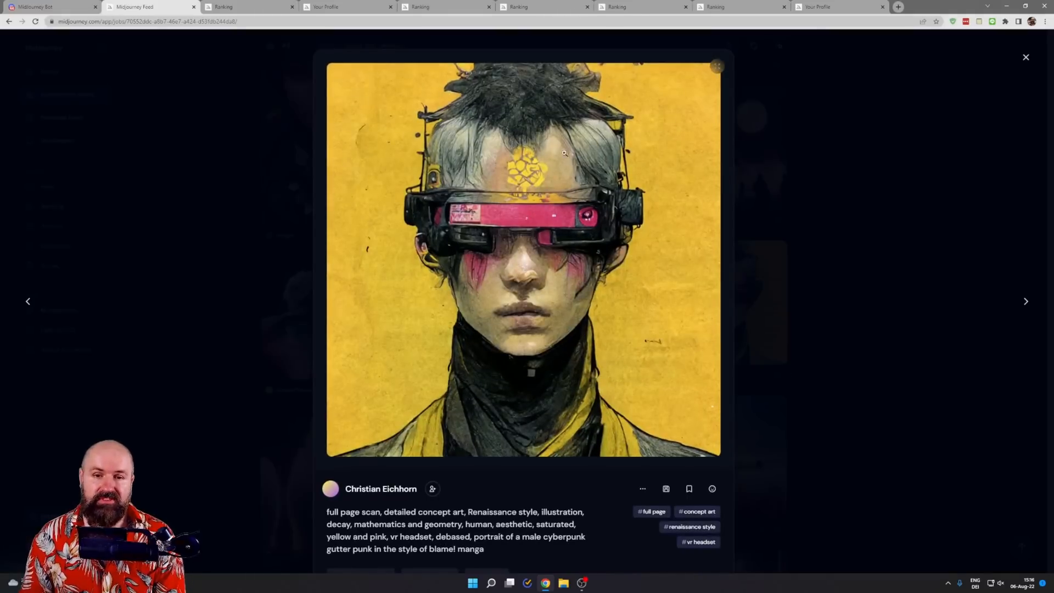
pyautogui.moveTo(886, 365)
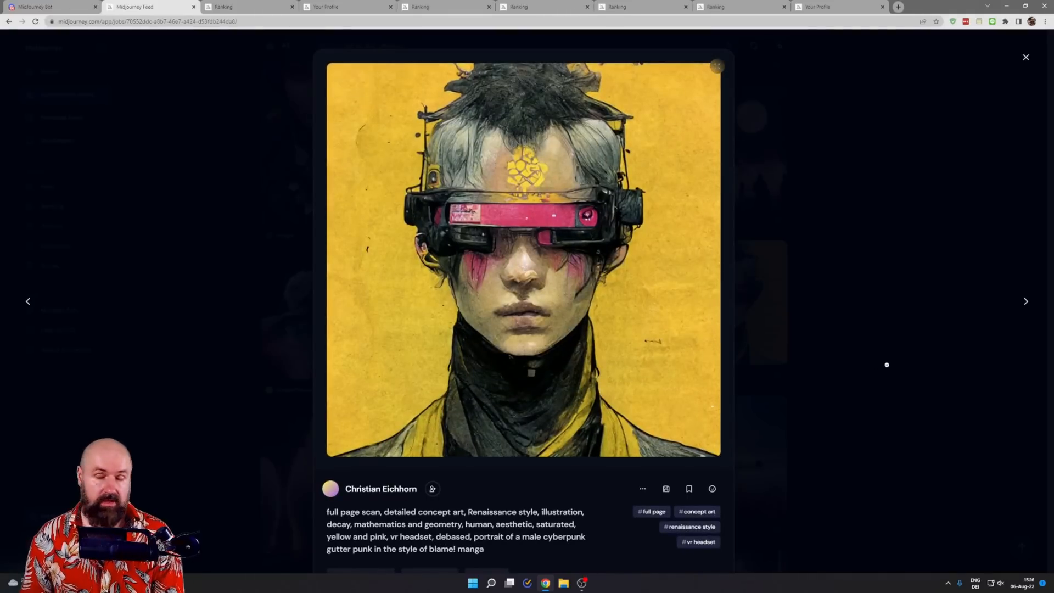
pyautogui.moveTo(952, 351)
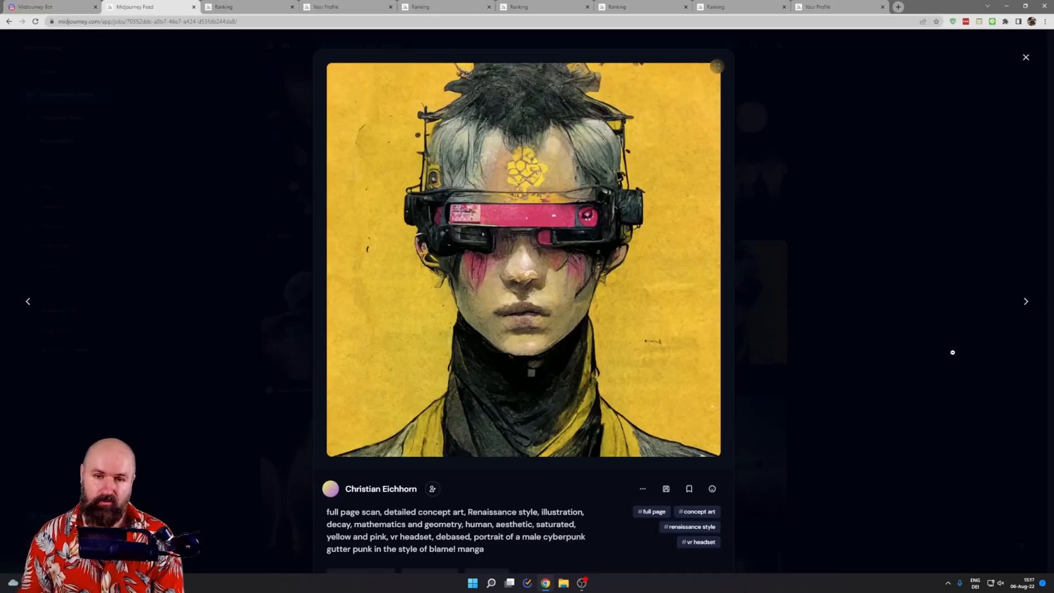
pyautogui.click(1024, 57)
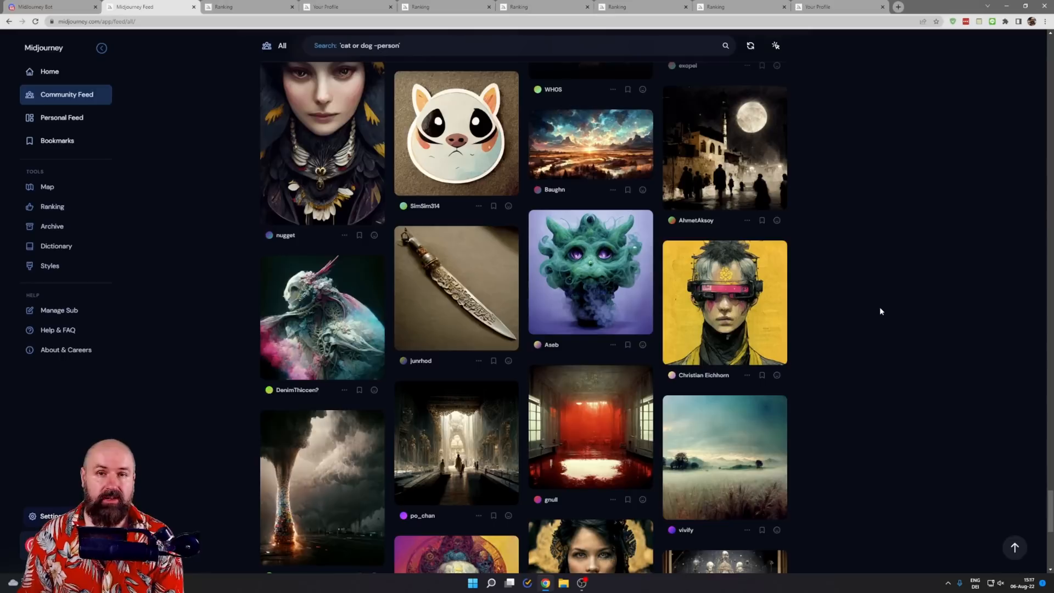
pyautogui.moveTo(869, 309)
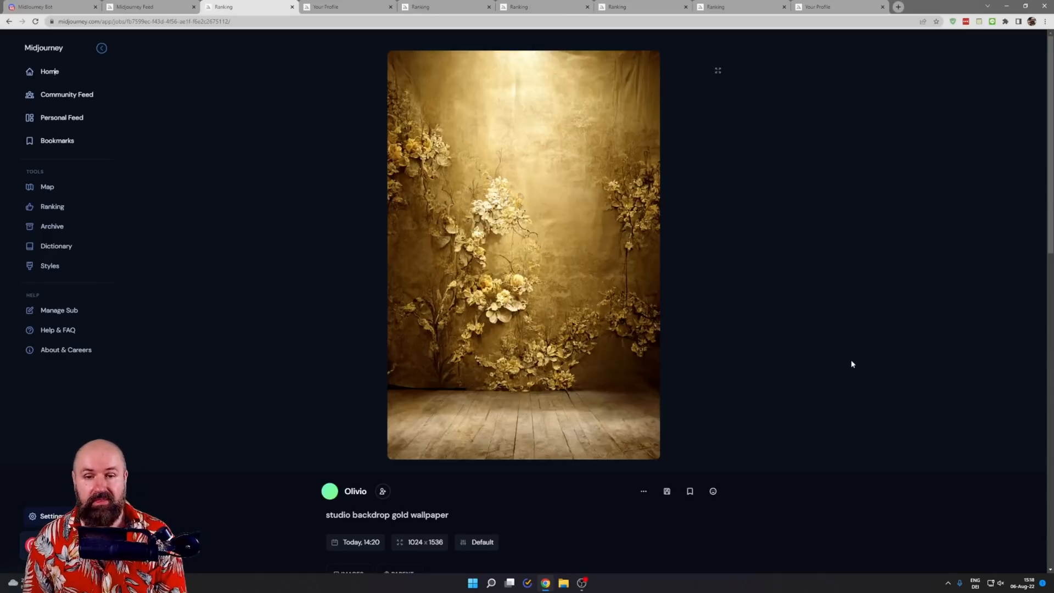
pyautogui.moveTo(752, 297)
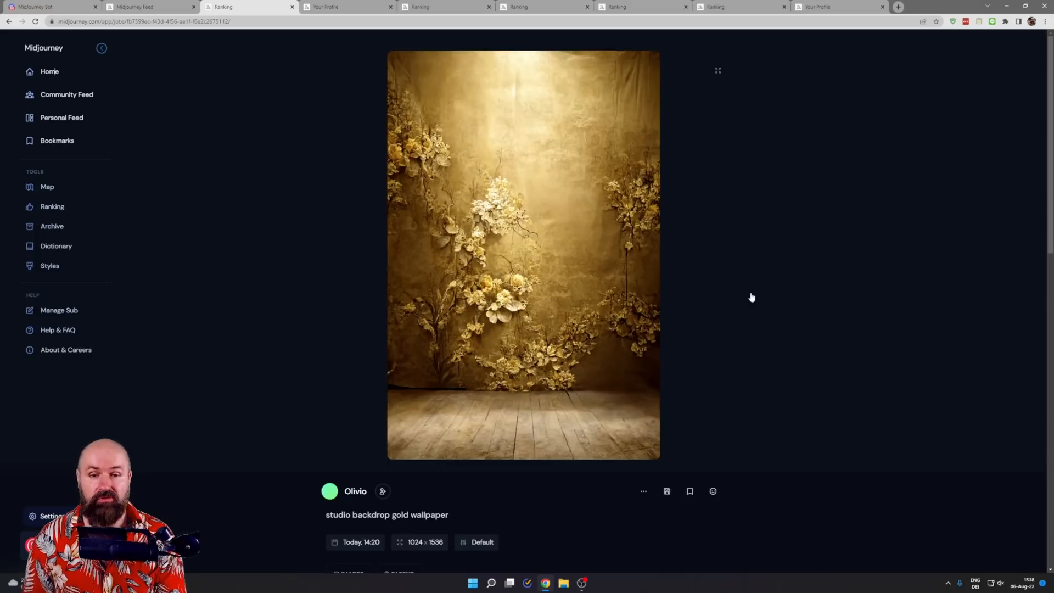
pyautogui.moveTo(682, 375)
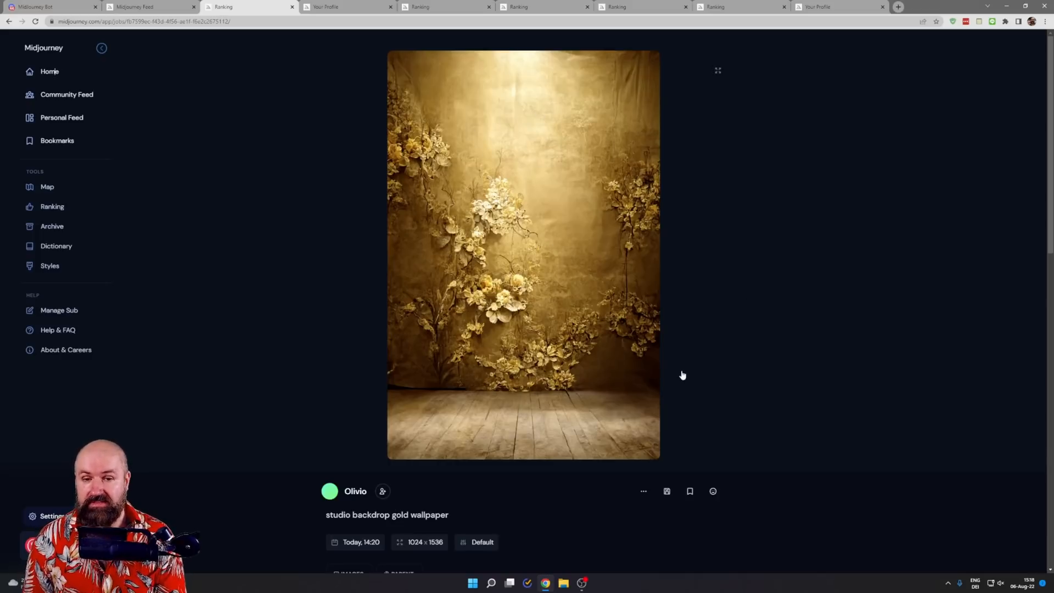
pyautogui.moveTo(687, 390)
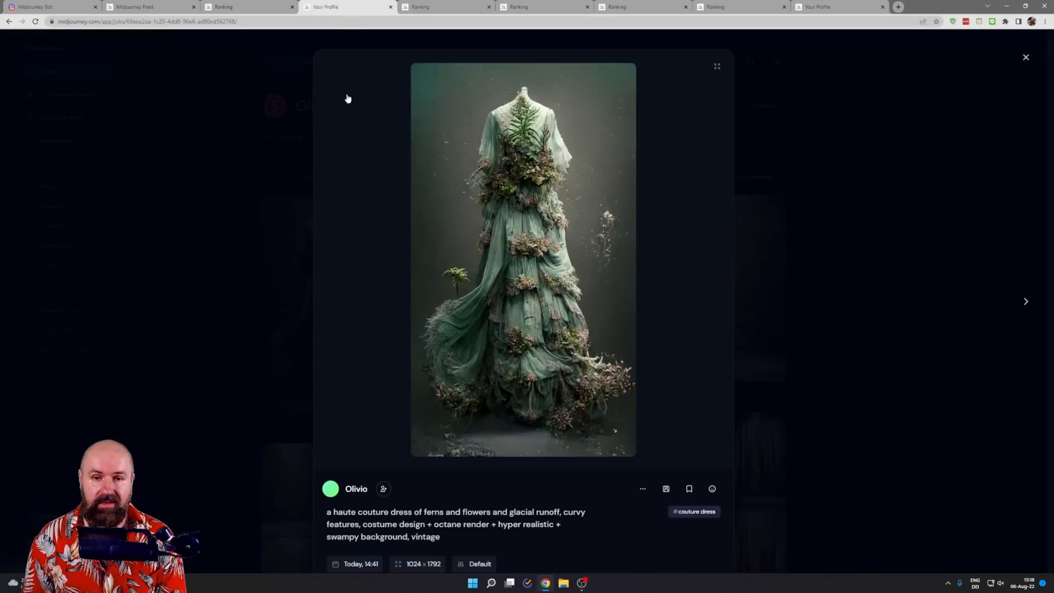
pyautogui.moveTo(848, 360)
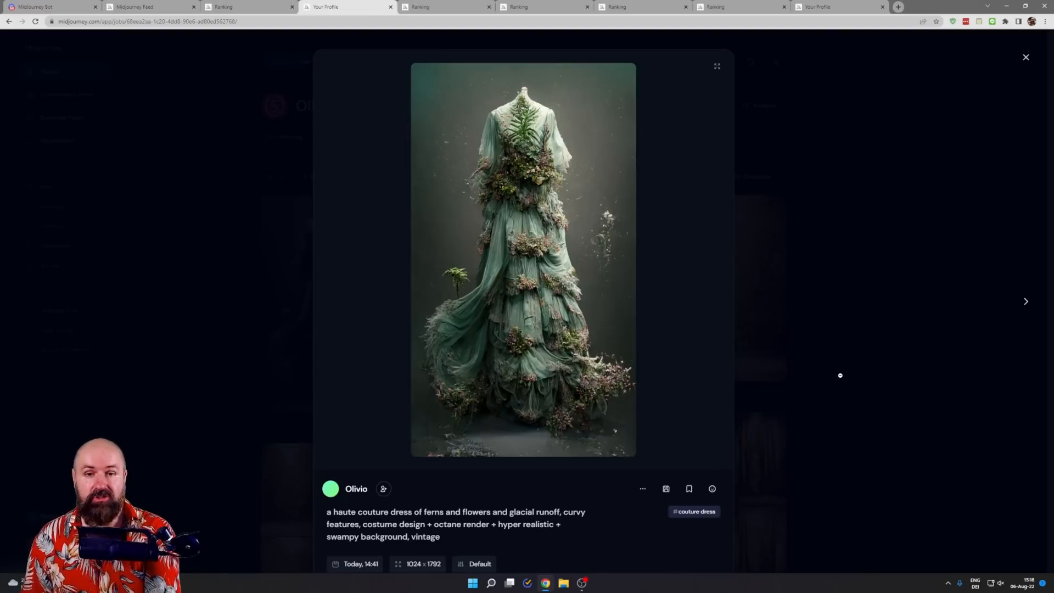
pyautogui.moveTo(818, 373)
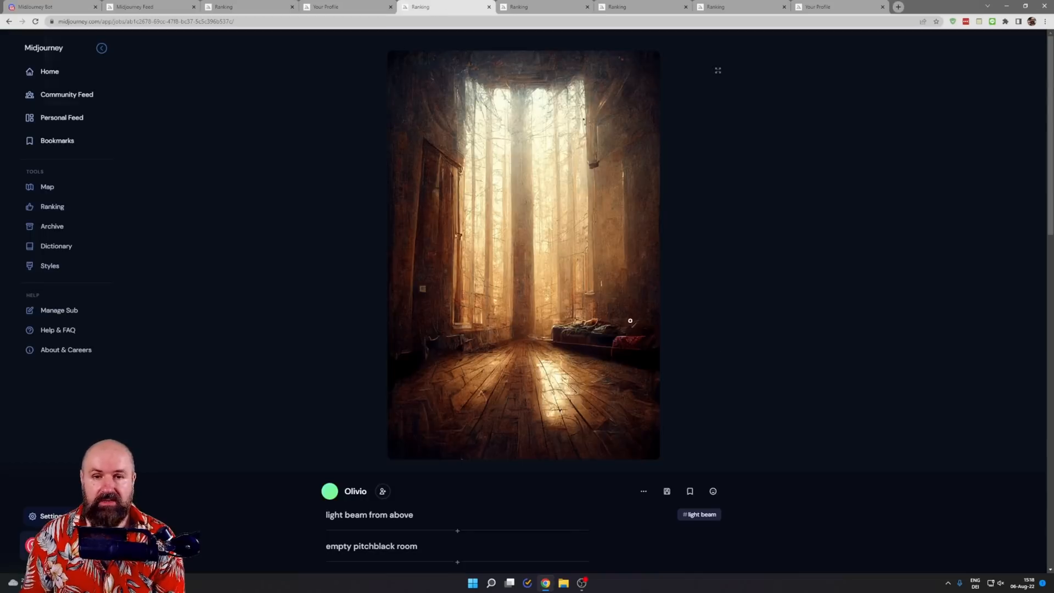
pyautogui.moveTo(859, 376)
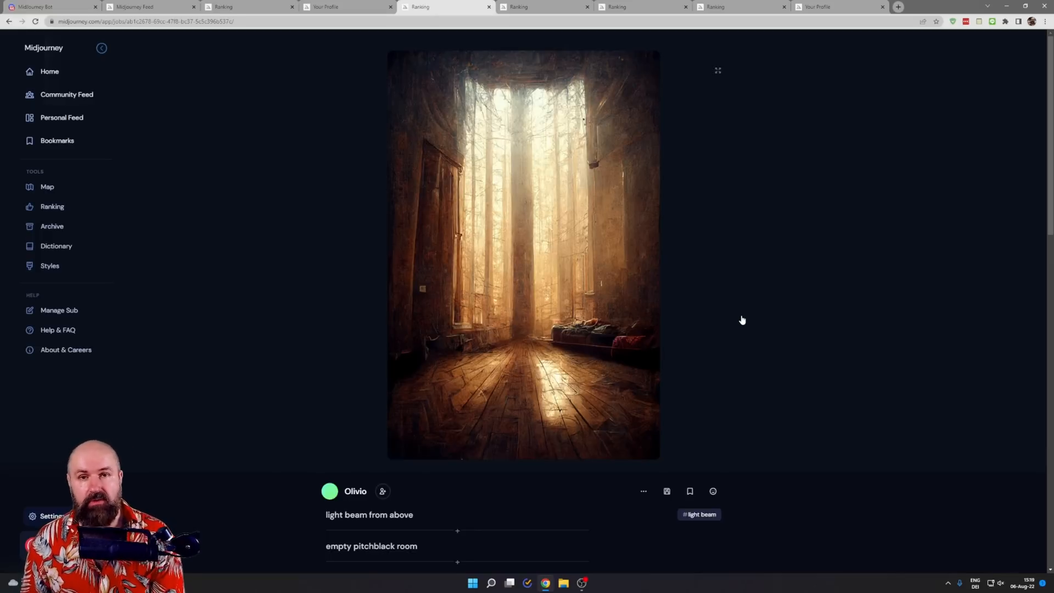
# - Bring up the image page for the freckled portrait crowned with red flowers
pyautogui.click(545, 7)
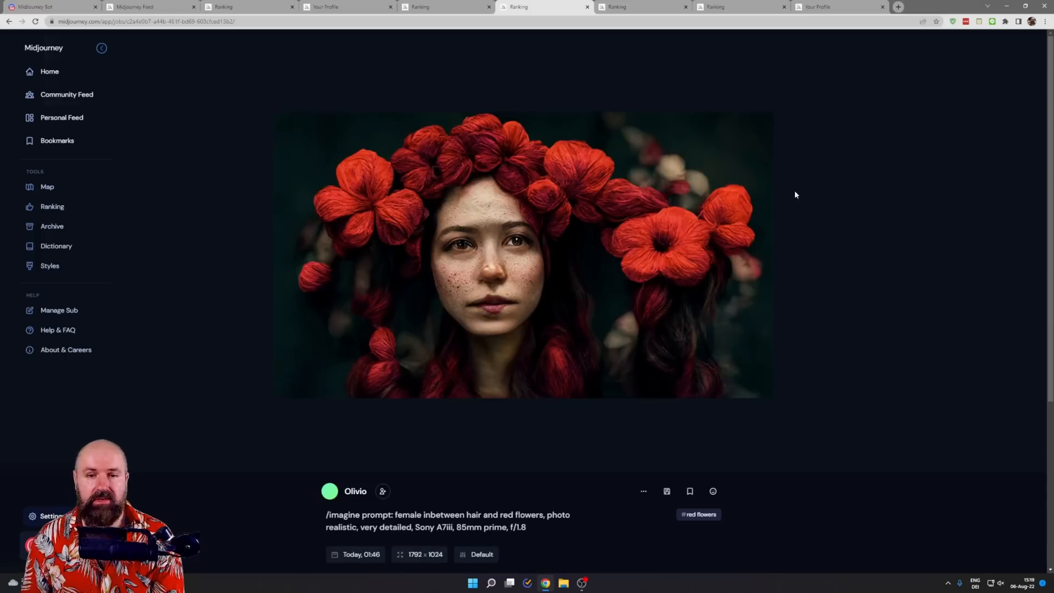
pyautogui.moveTo(839, 264)
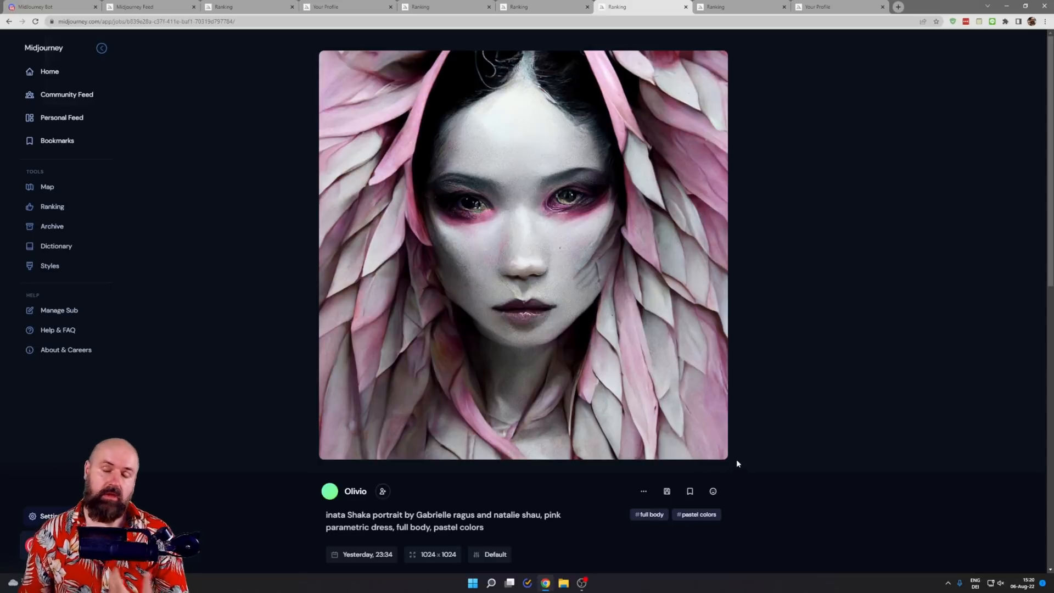
pyautogui.moveTo(638, 351)
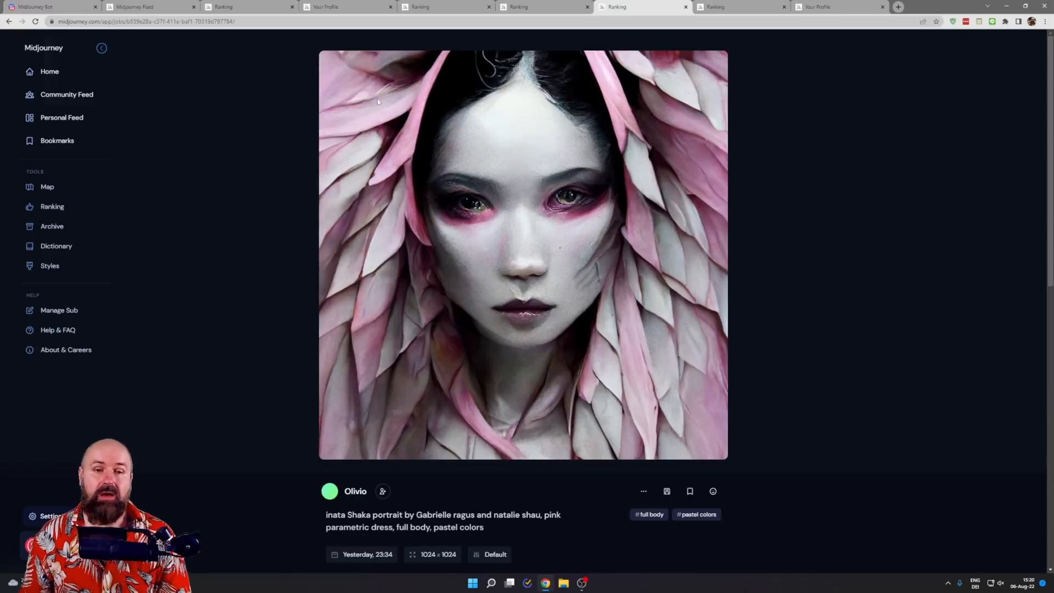
pyautogui.moveTo(674, 338)
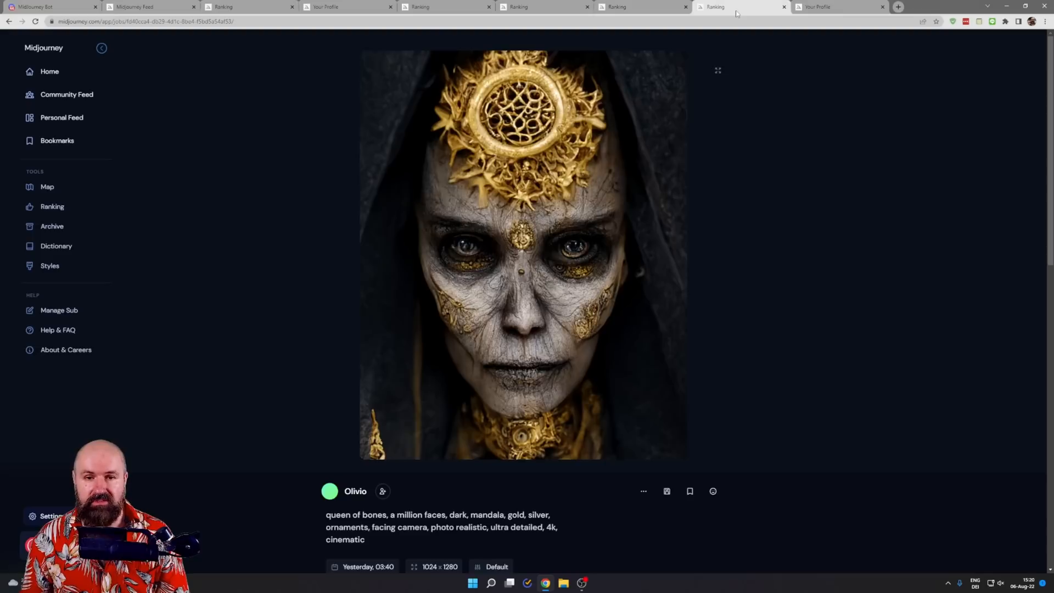
pyautogui.moveTo(884, 298)
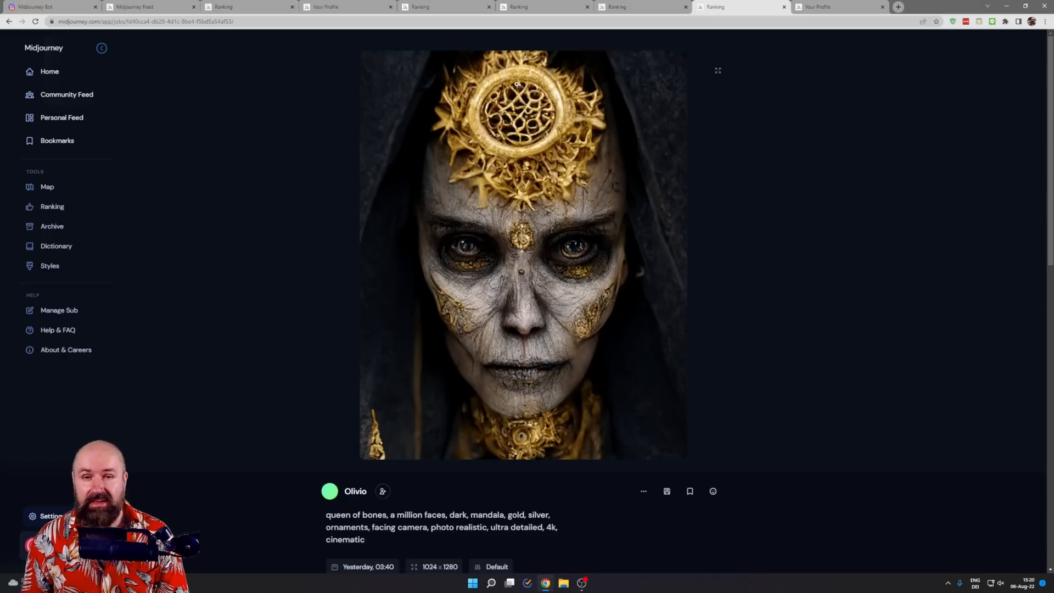
pyautogui.moveTo(546, 79)
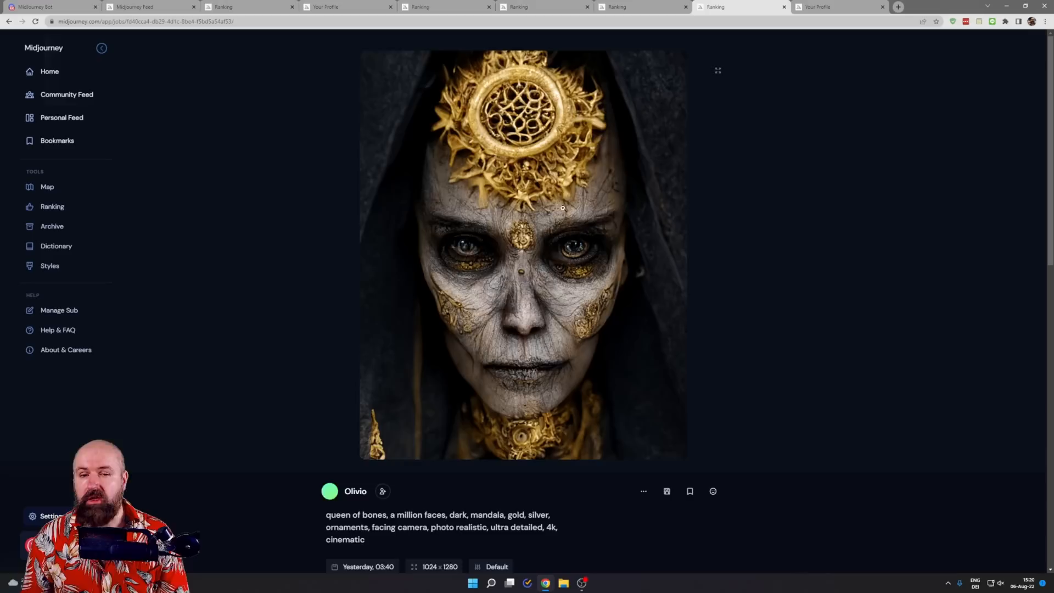
pyautogui.moveTo(536, 401)
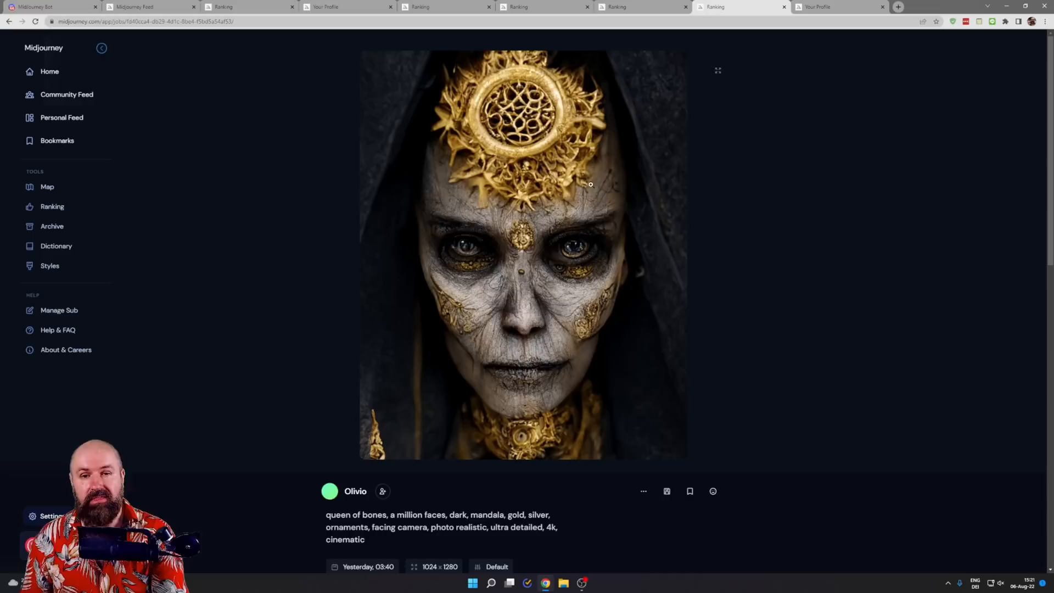
pyautogui.moveTo(798, 261)
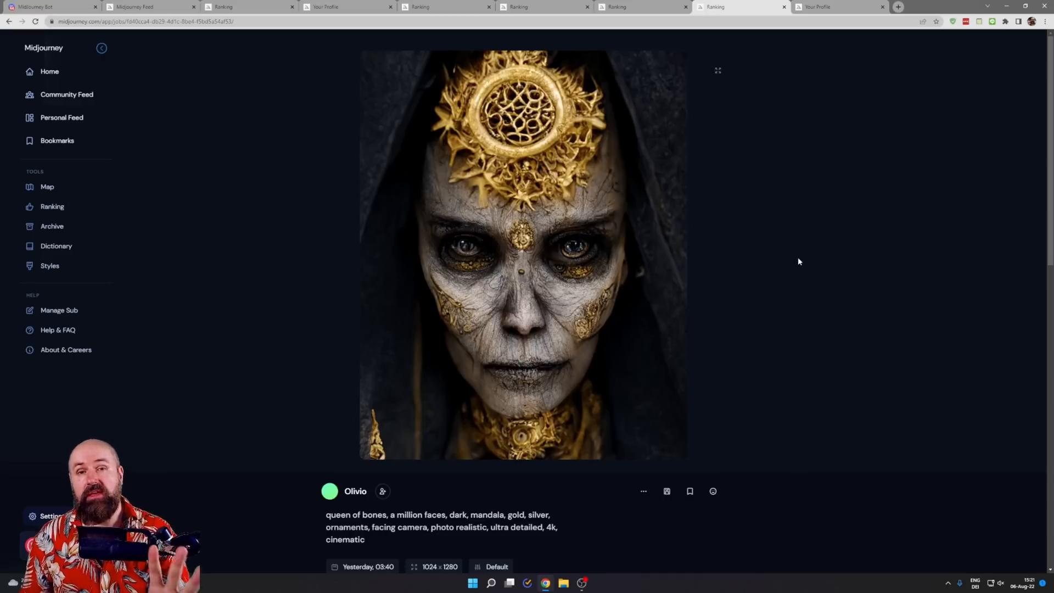
pyautogui.moveTo(745, 247)
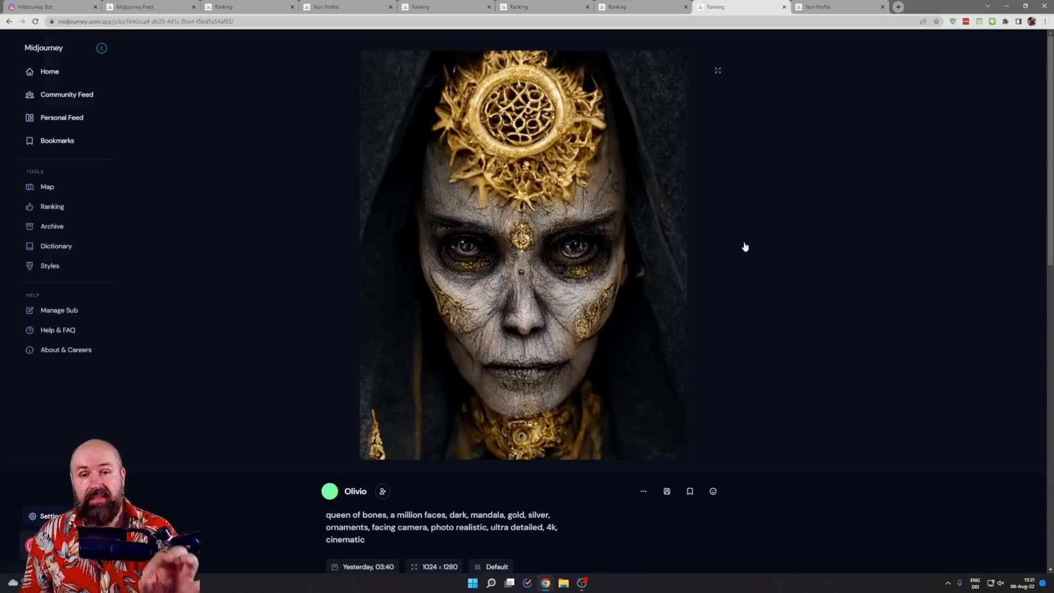
pyautogui.moveTo(838, 368)
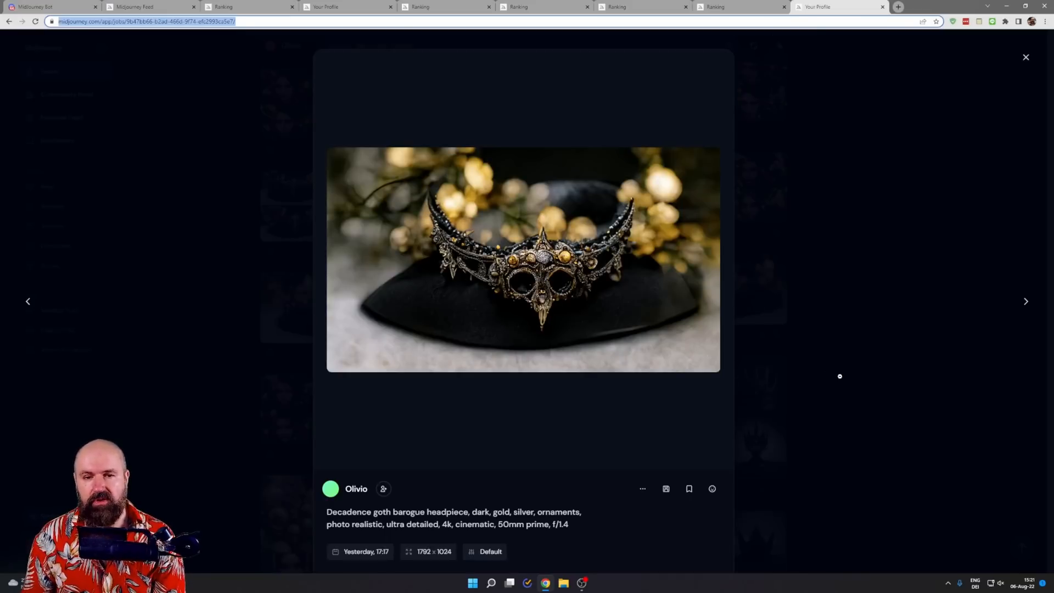
pyautogui.moveTo(845, 378)
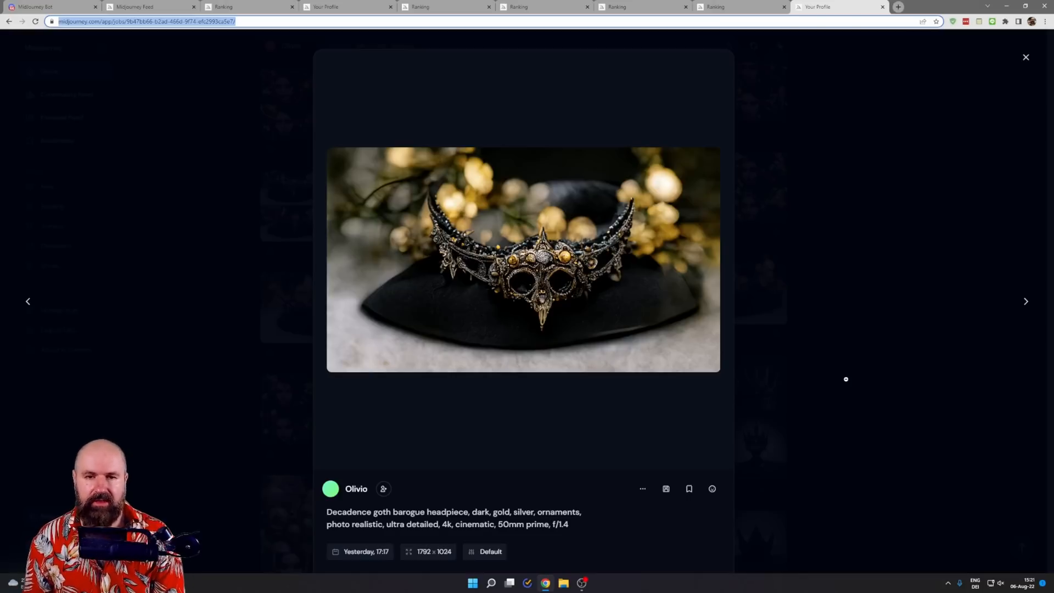
pyautogui.moveTo(624, 260)
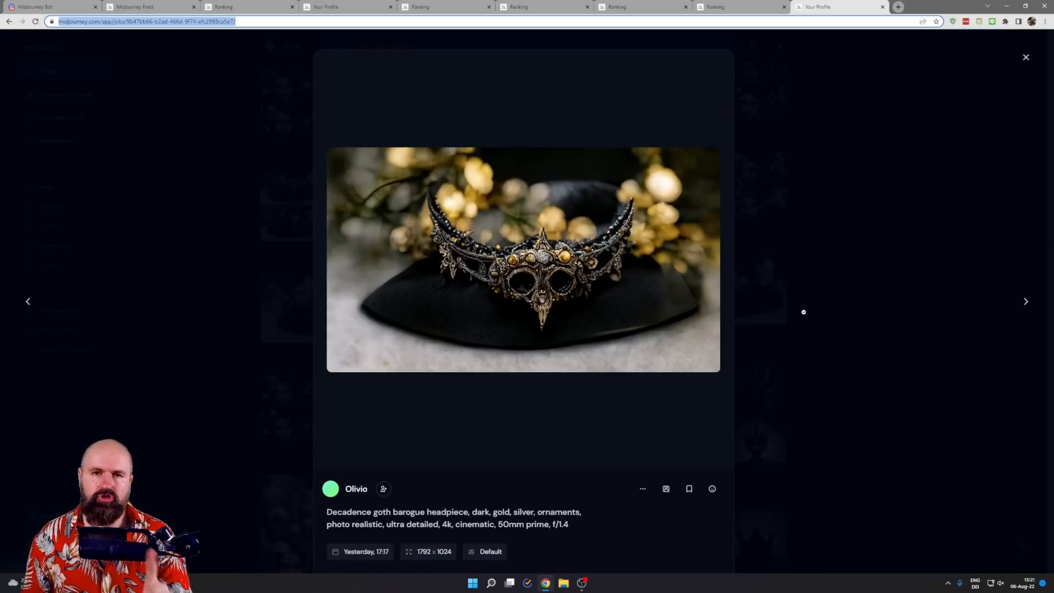
pyautogui.moveTo(365, 82)
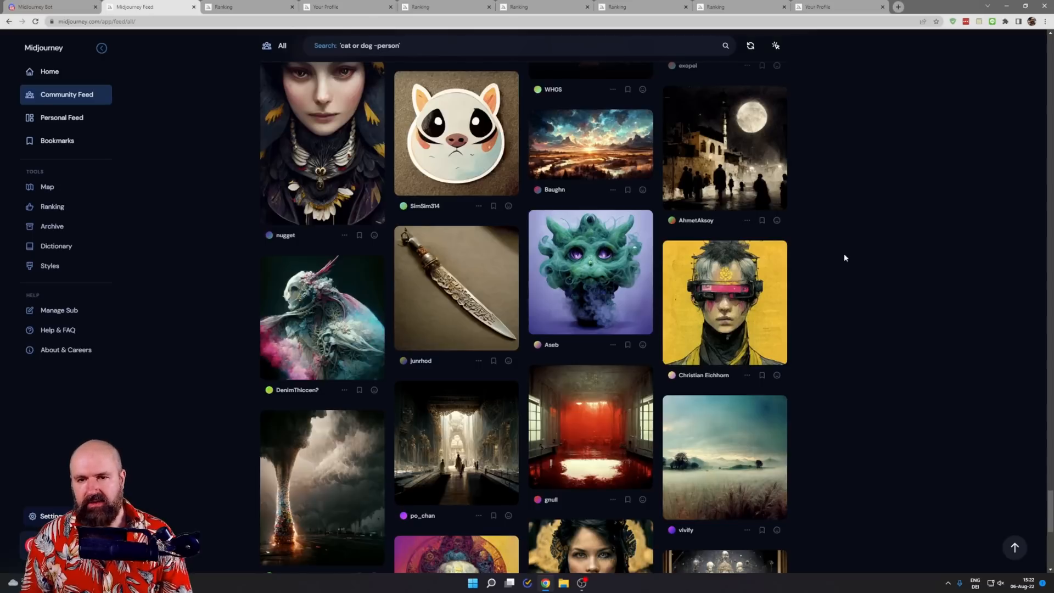
# - Scroll to the psychedelic baroque image and choose Open in discord from its menu
pyautogui.scroll(-3)
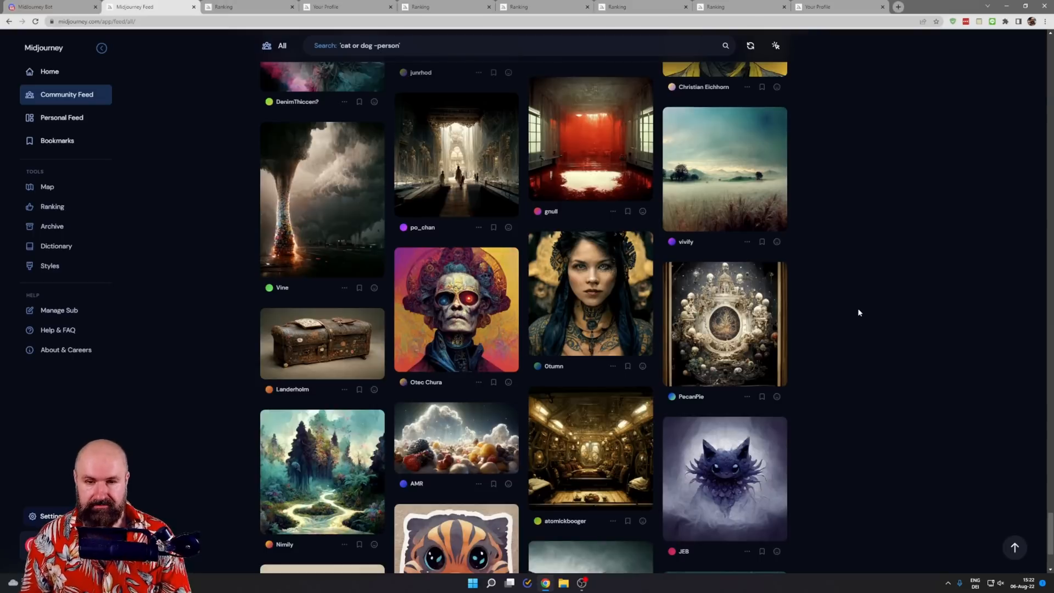
pyautogui.scroll(-3)
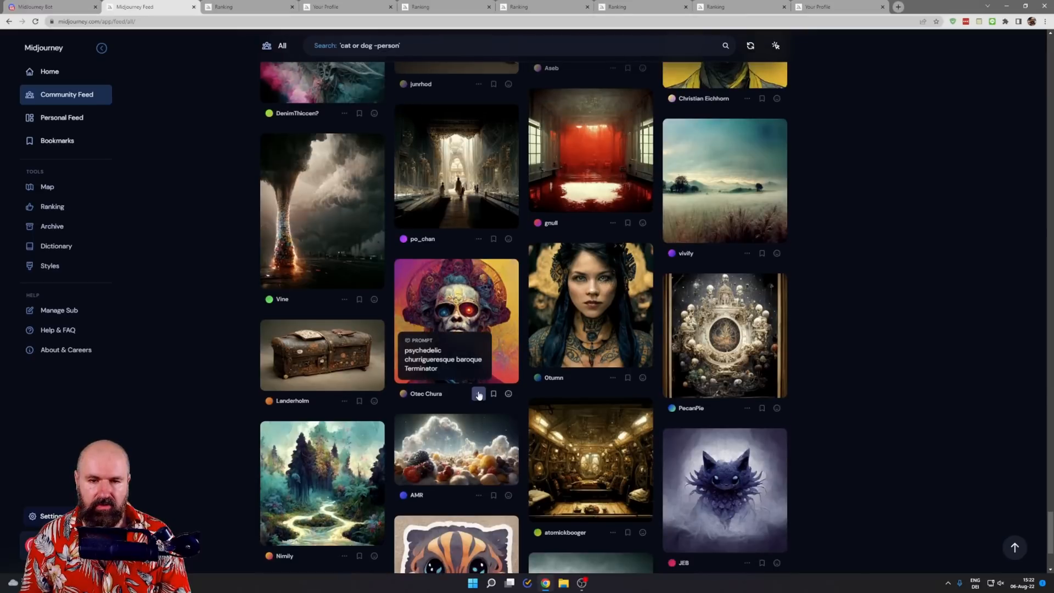
pyautogui.click(478, 395)
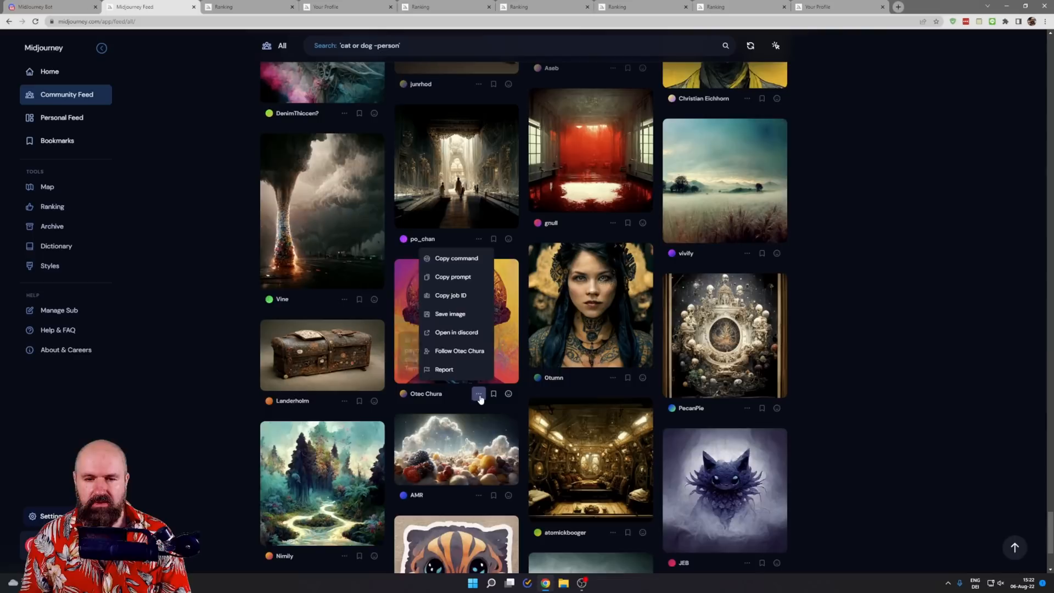
pyautogui.moveTo(456, 332)
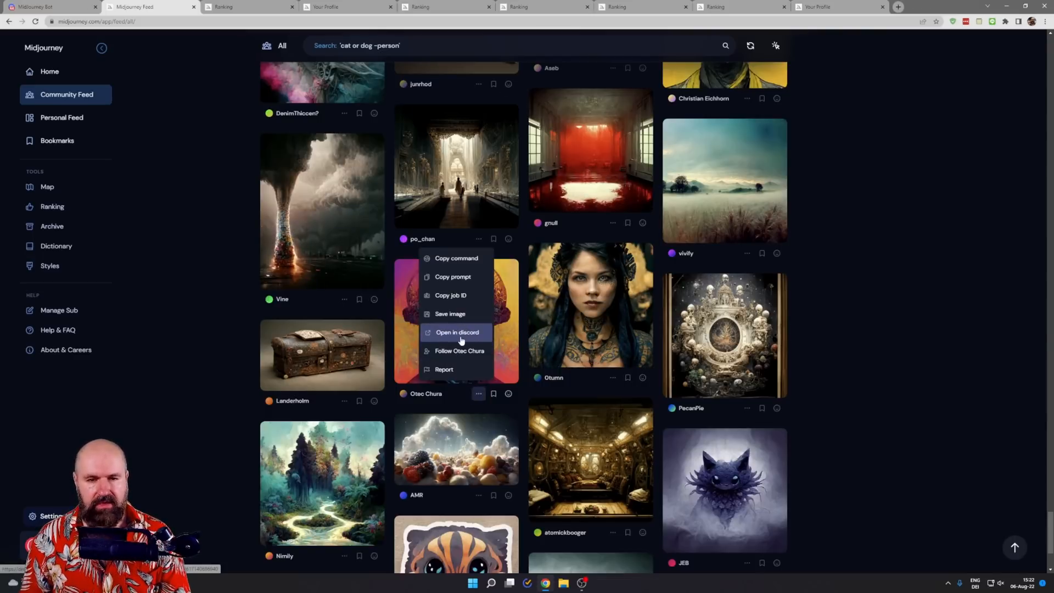
pyautogui.click(457, 332)
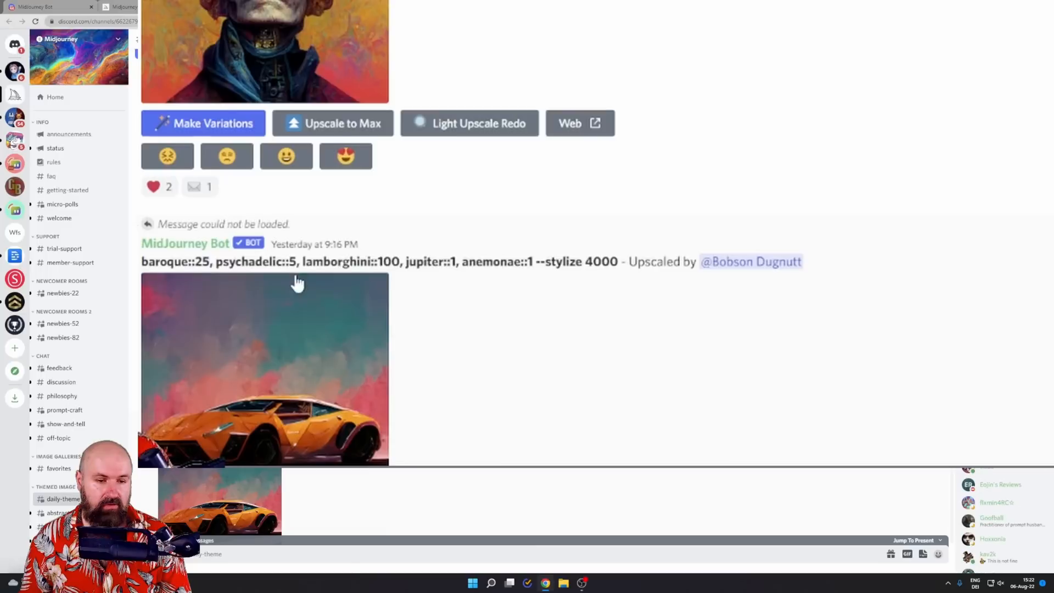
pyautogui.moveTo(759, 186)
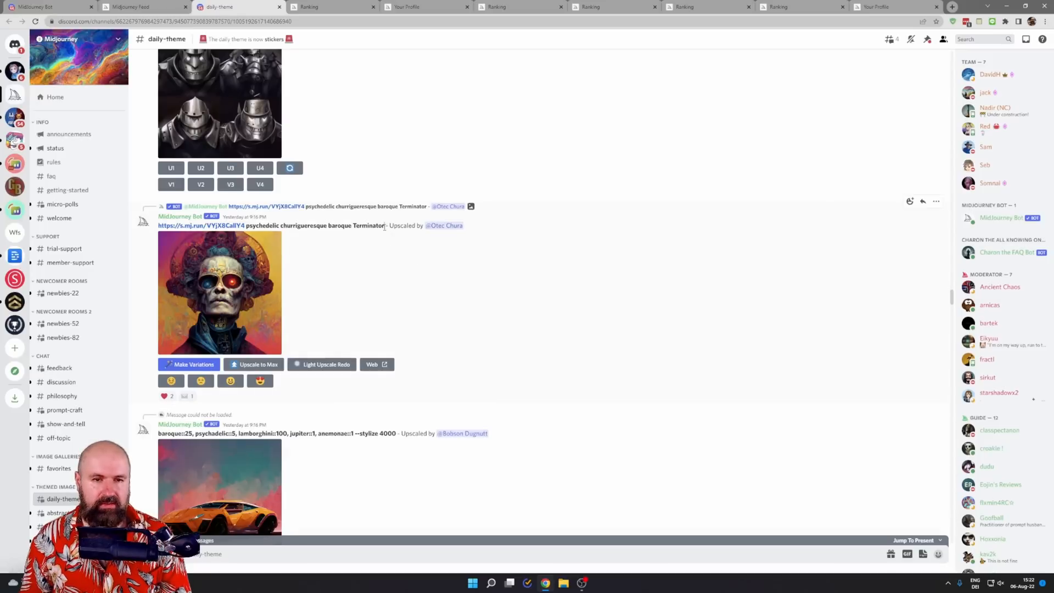
# - Select the psychedelic churrigueresque baroque Terminator prompt text and switch browser tabs
pyautogui.moveTo(248, 225); pyautogui.dragTo(385, 225)
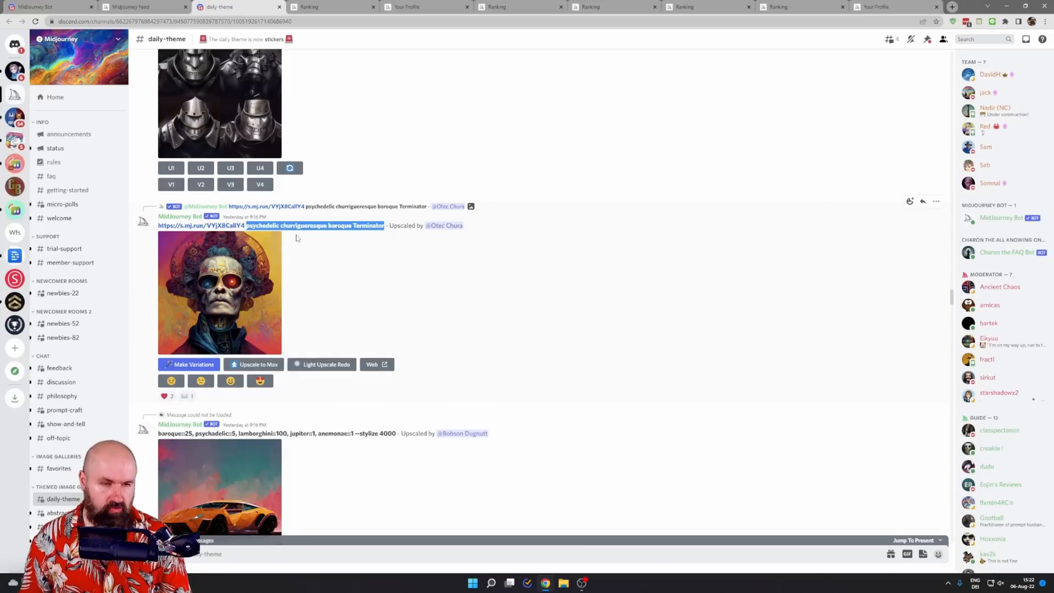
pyautogui.click(44, 7)
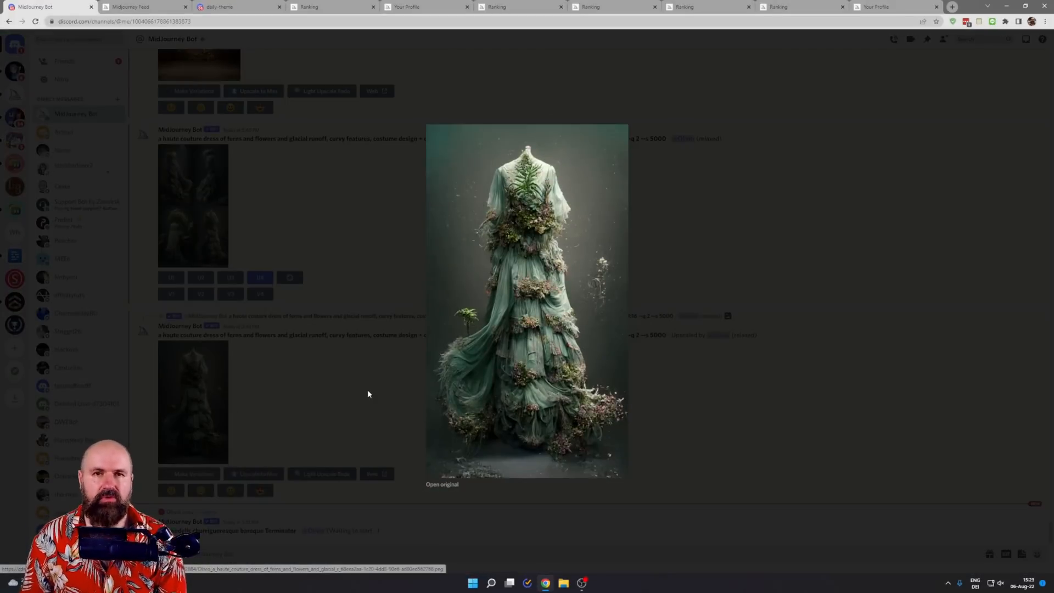
# - Close the single dress image, enlarge the four-dress grid, then return to the Midjourney Feed tab
pyautogui.click(367, 394)
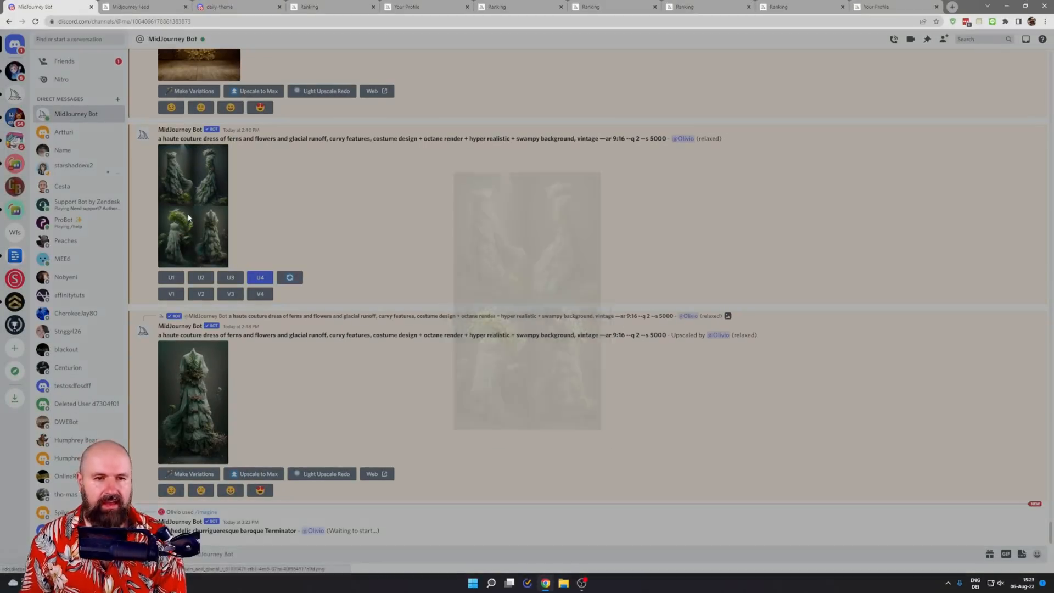
pyautogui.click(193, 204)
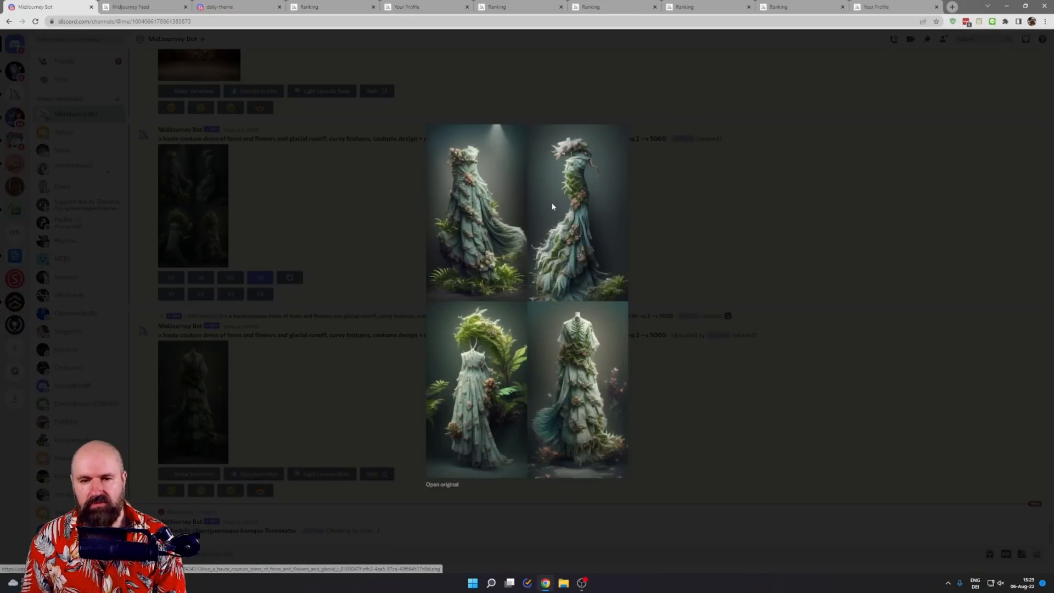
pyautogui.moveTo(582, 387)
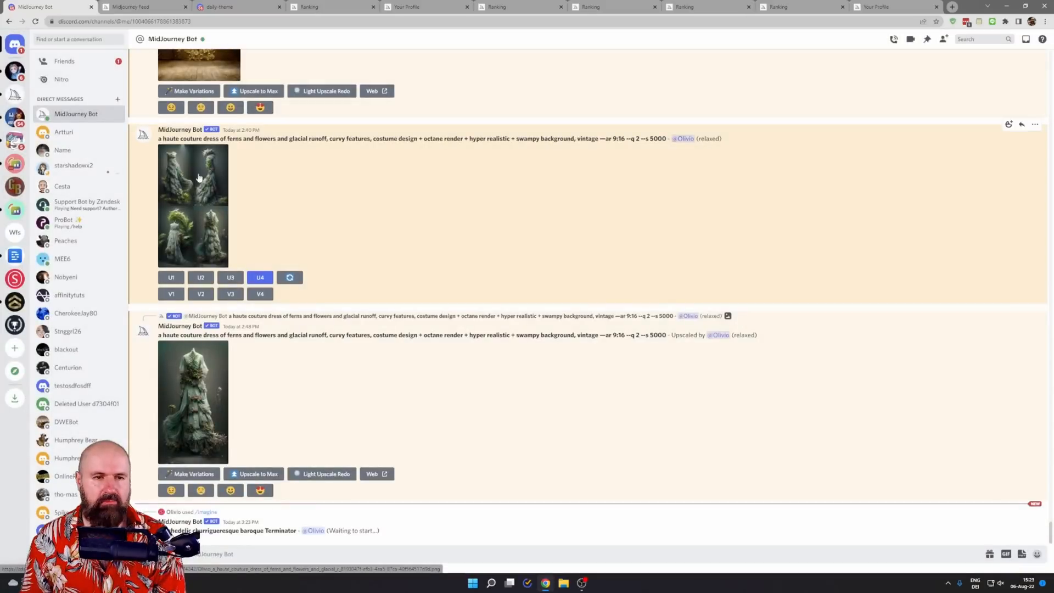
pyautogui.moveTo(276, 297)
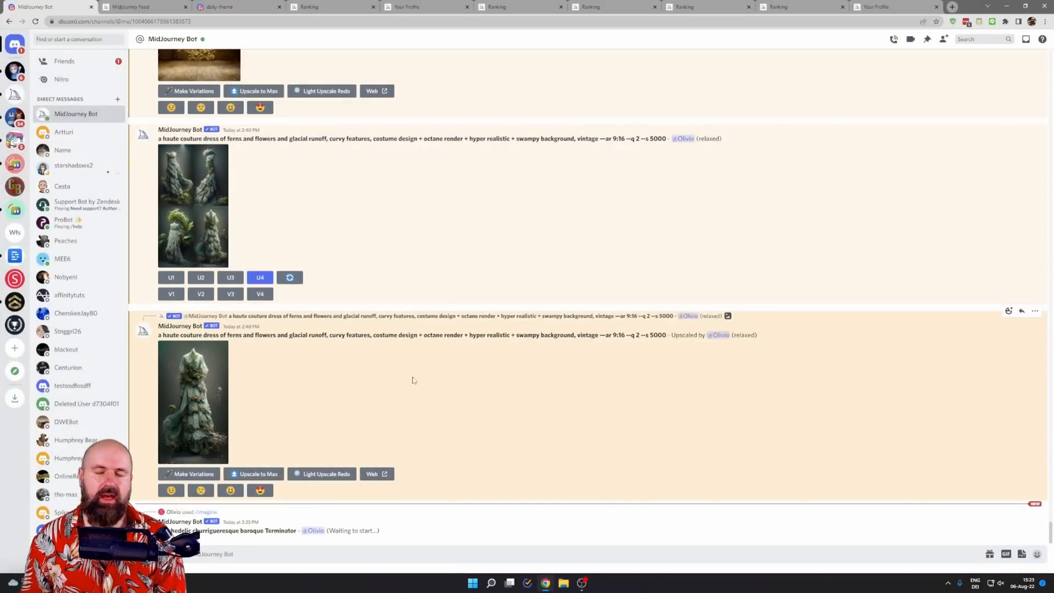
pyautogui.click(131, 7)
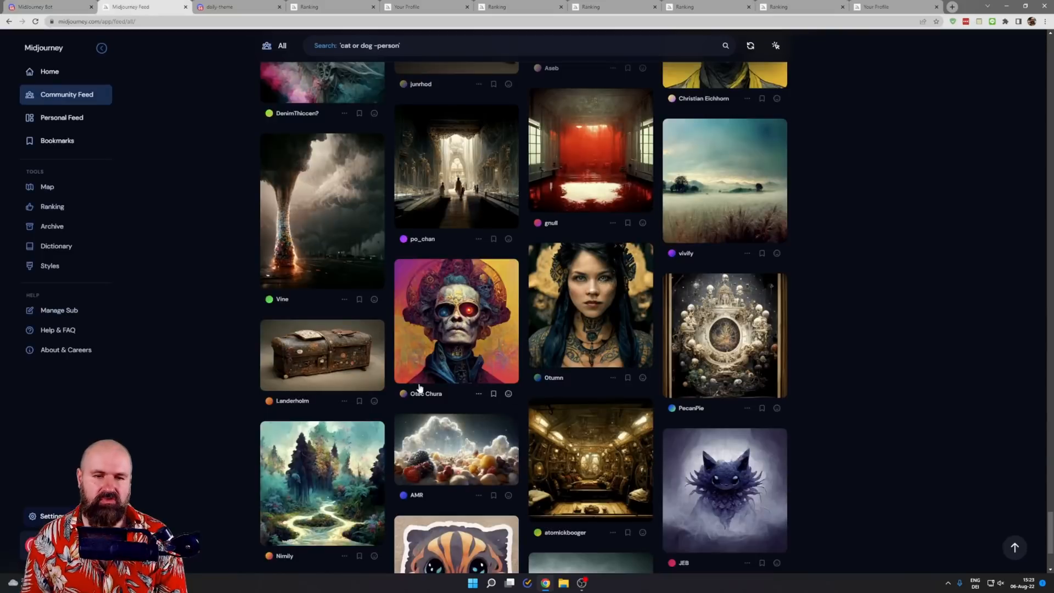
# - Scroll down through several screens of Community Feed images
pyautogui.scroll(-3)
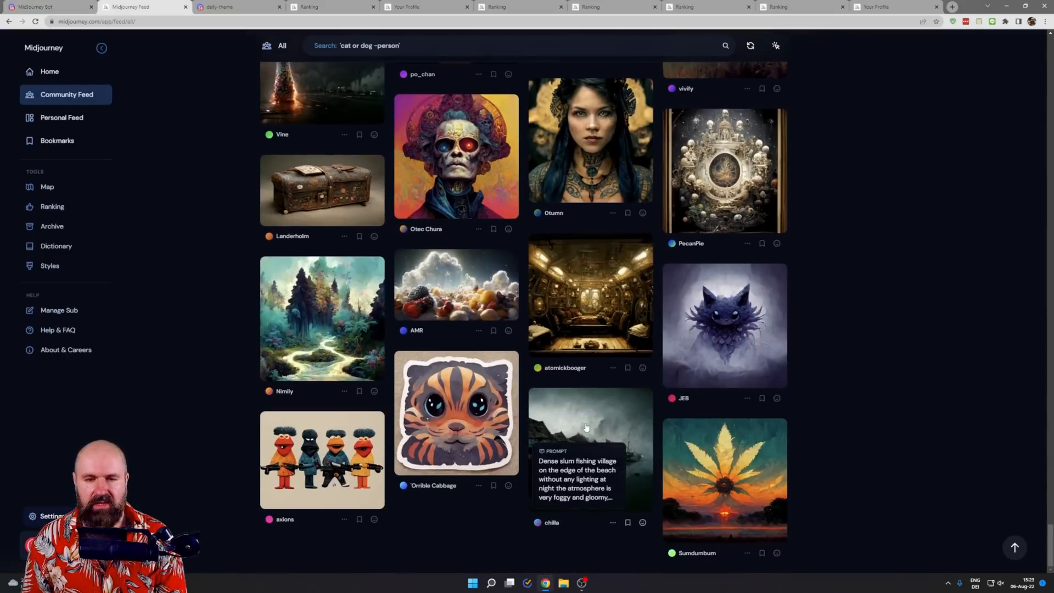
pyautogui.scroll(-3)
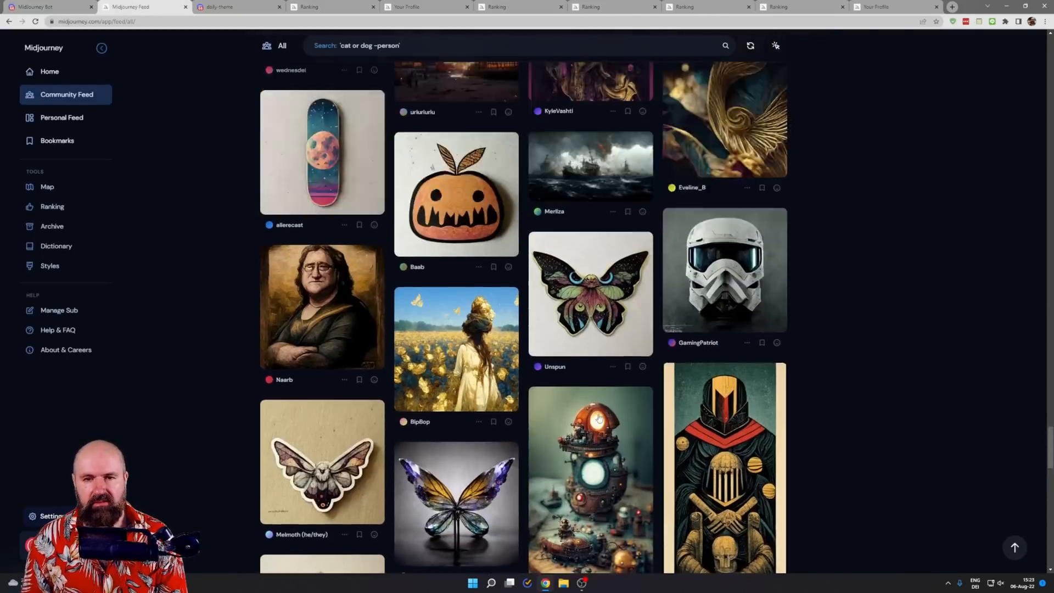
pyautogui.scroll(-3)
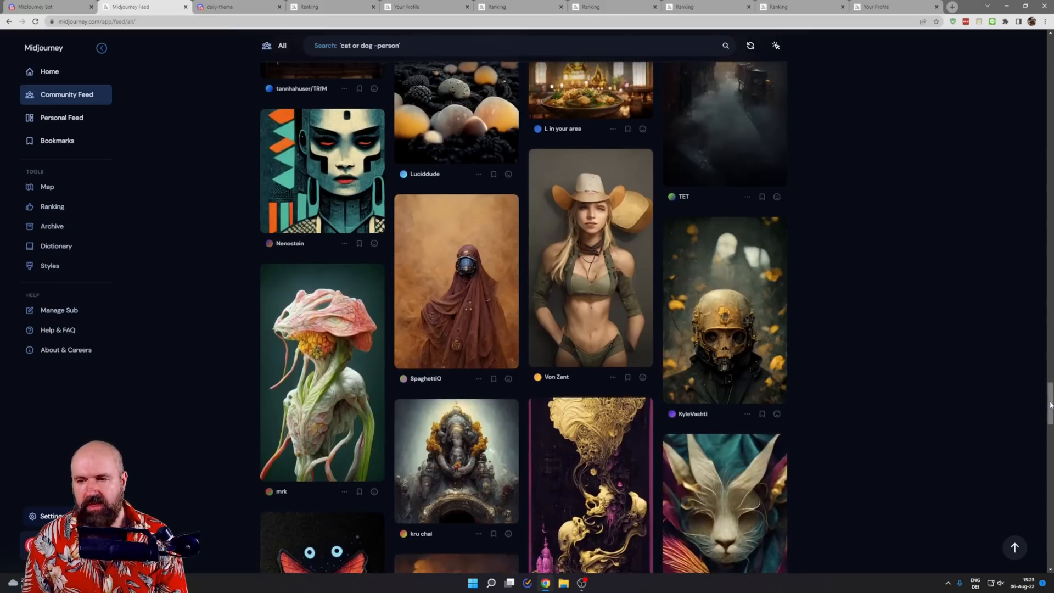
pyautogui.scroll(-3)
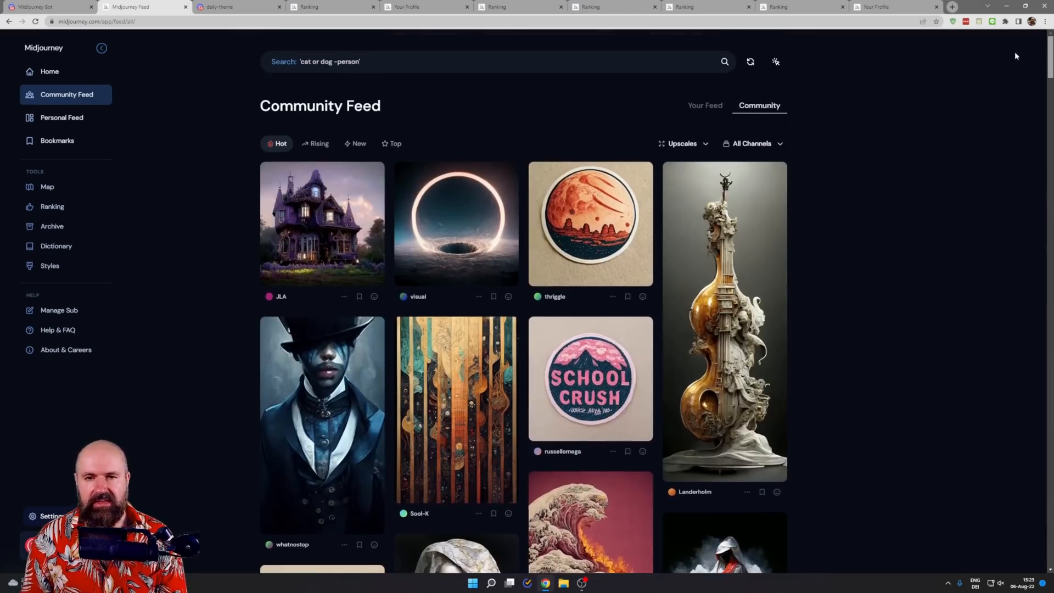
pyautogui.moveTo(845, 446)
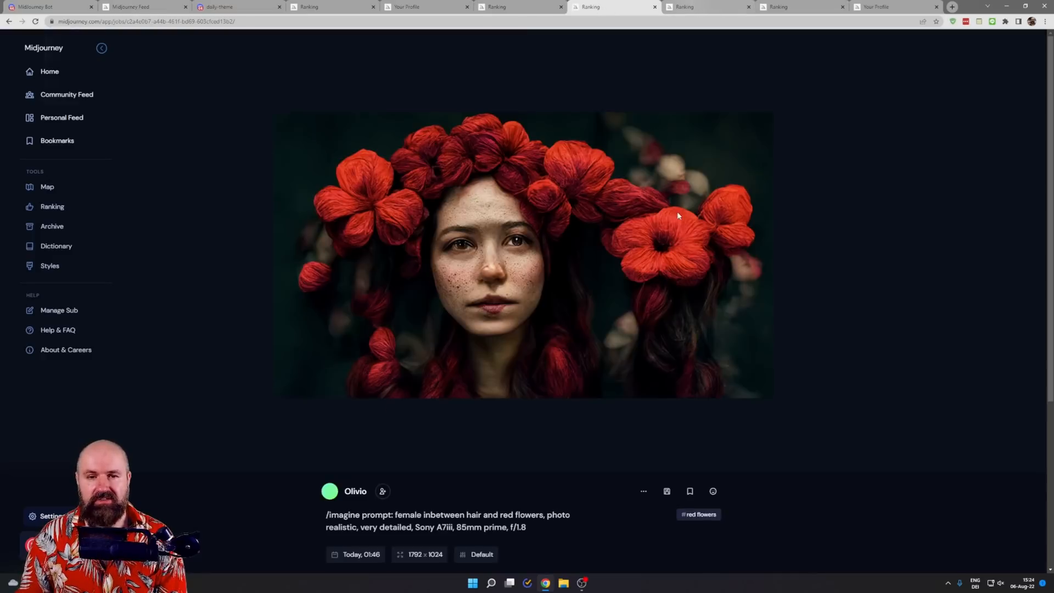
pyautogui.moveTo(925, 345)
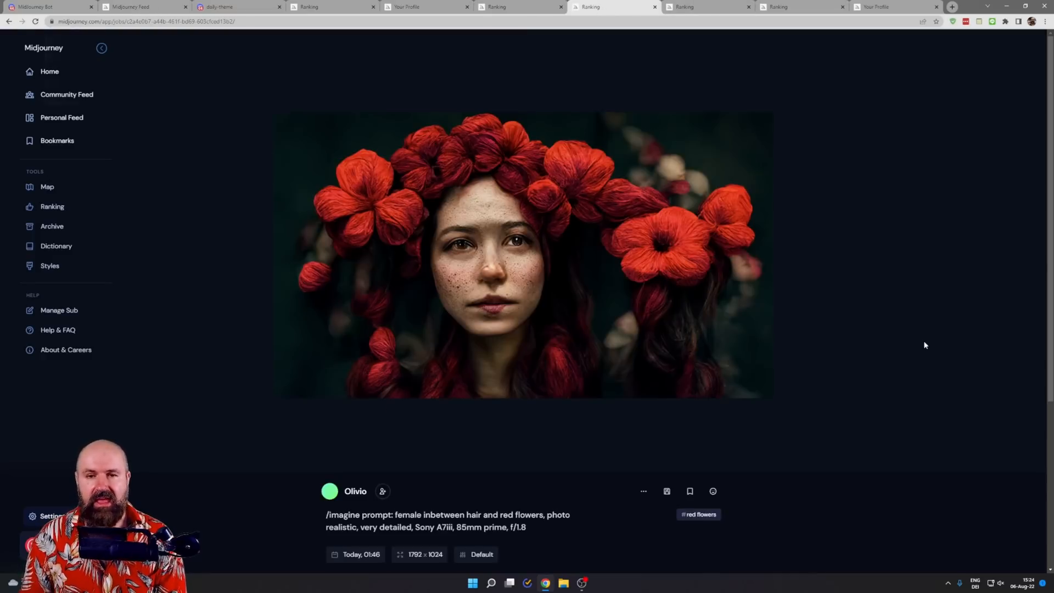